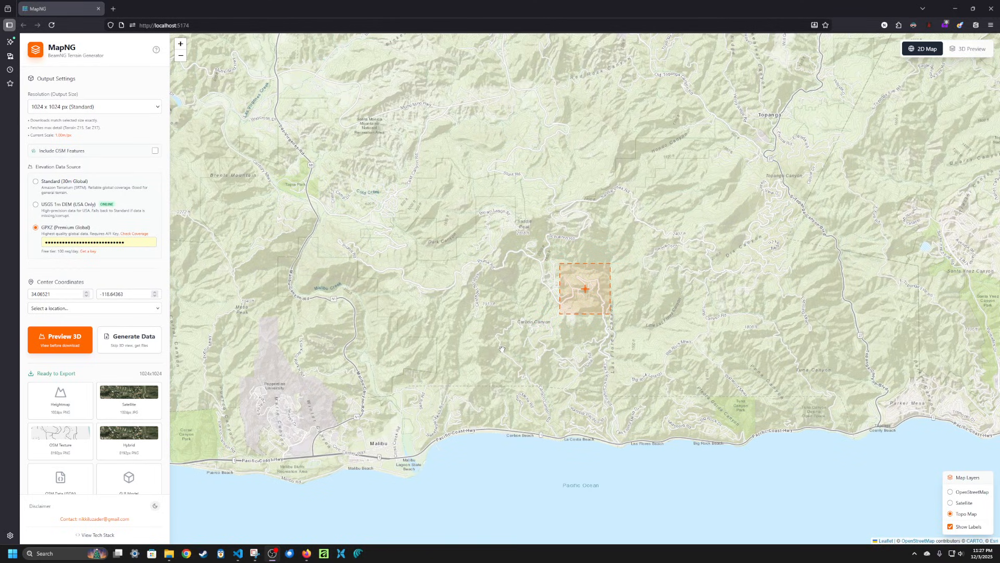
pyautogui.moveTo(501, 349)
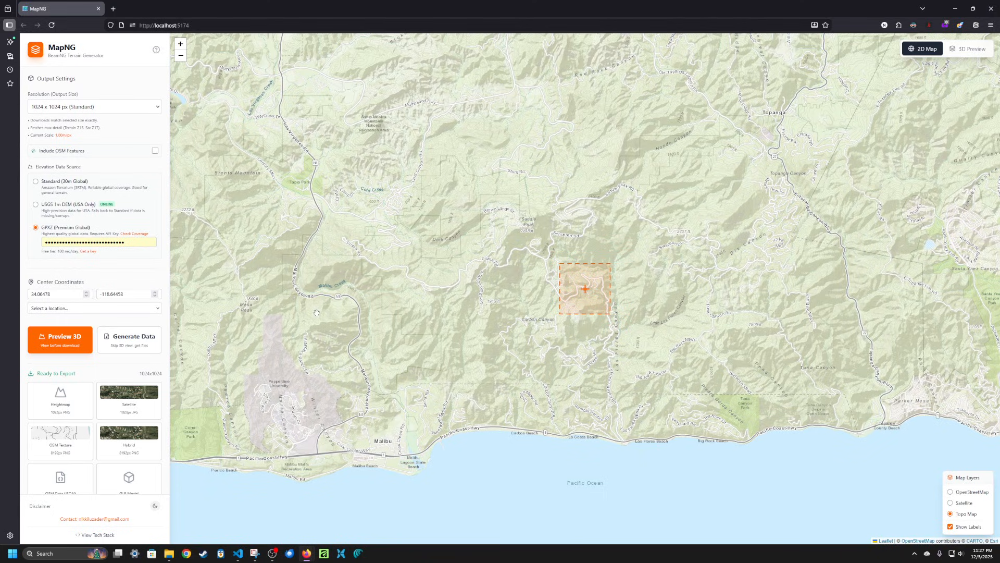
pyautogui.moveTo(78, 237)
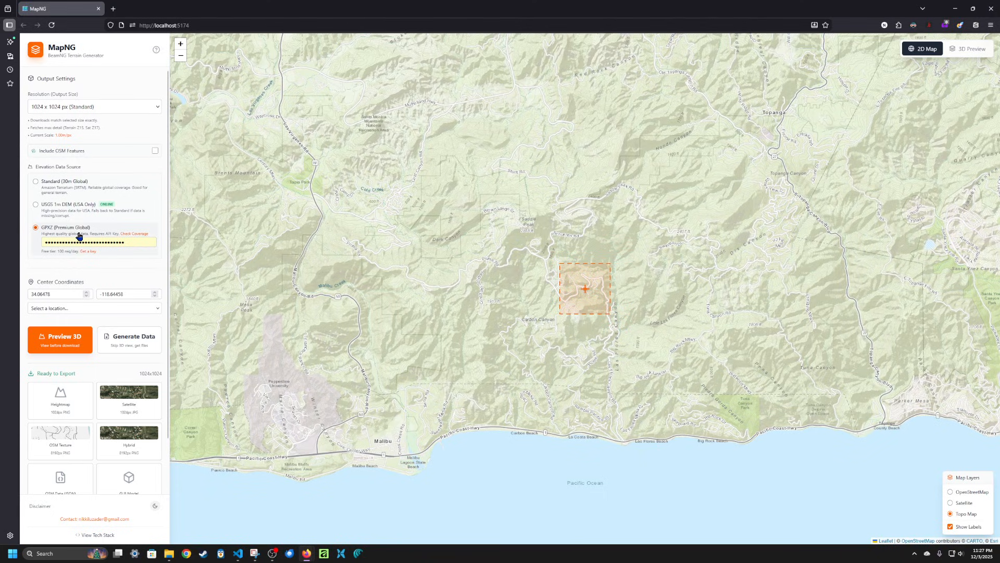
pyautogui.moveTo(59, 201)
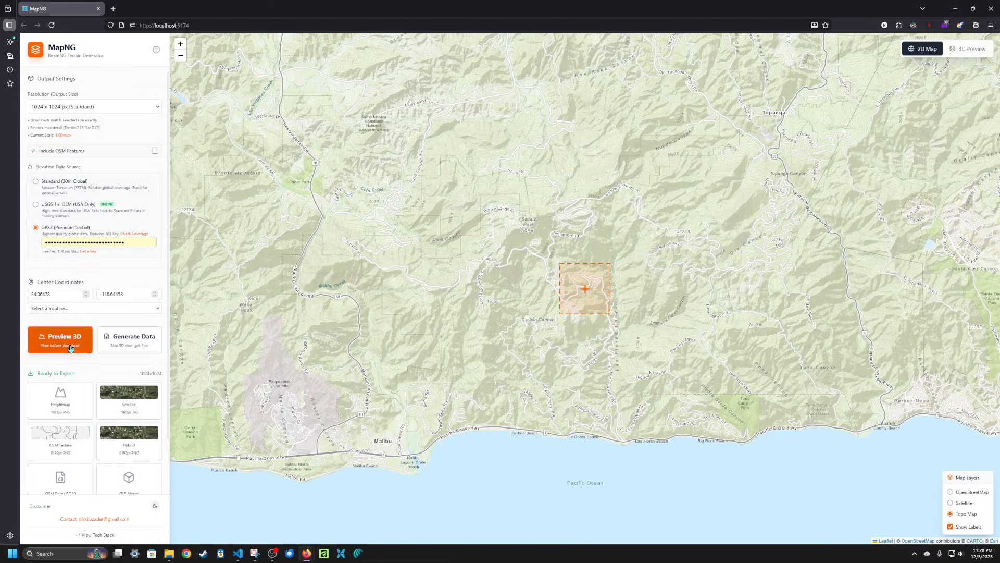
# Step: Generate the 3D preview, show it untextured, then switch back to satellite imagery
pyautogui.click(61, 339)
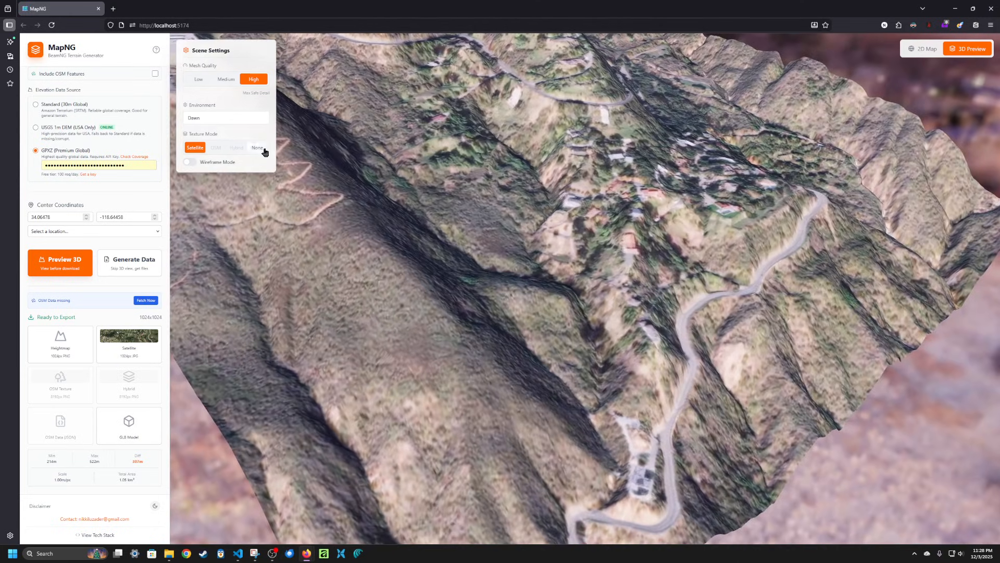
pyautogui.click(257, 146)
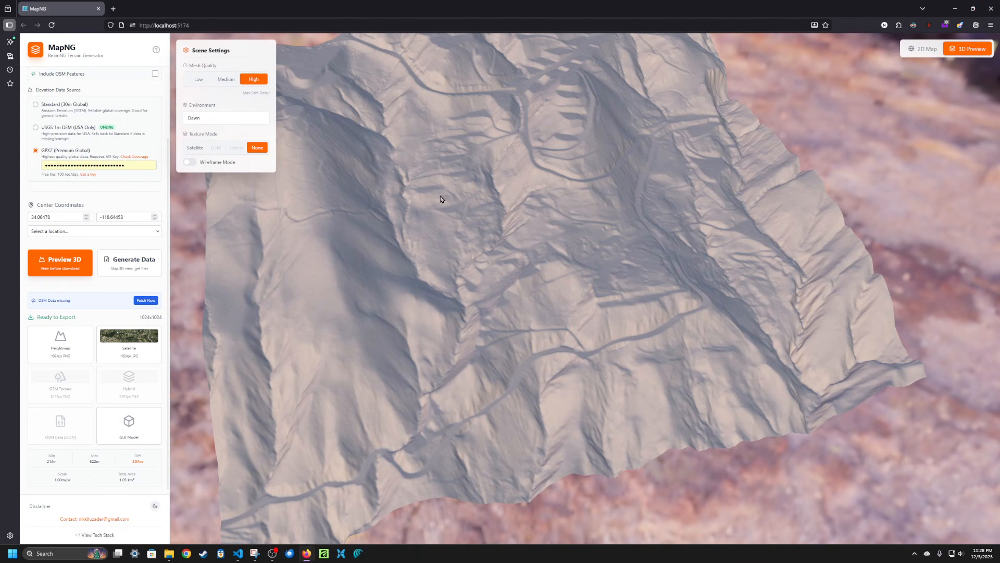
pyautogui.click(194, 147)
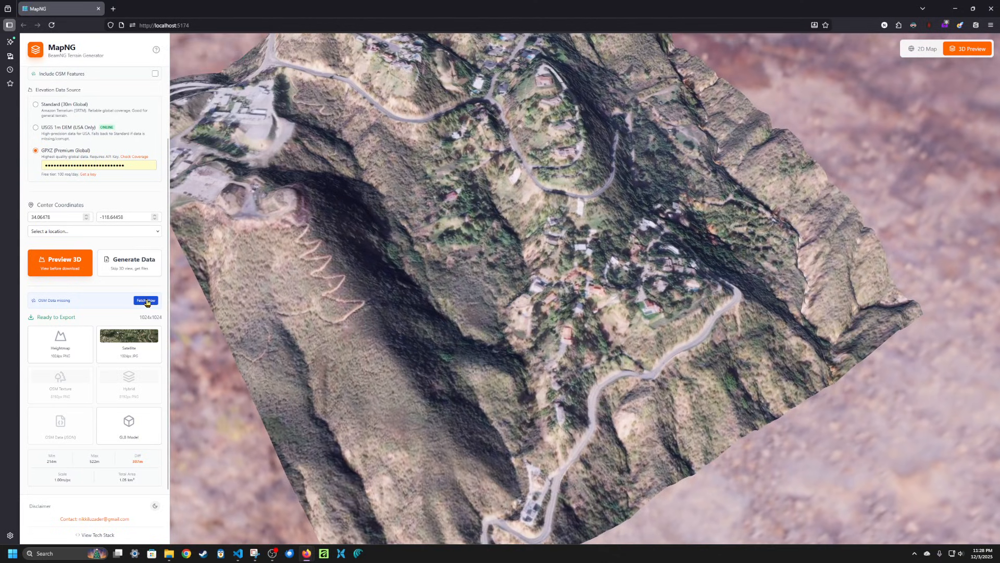
# Step: Fetch the missing OpenStreetMap data for the selected area
pyautogui.click(145, 300)
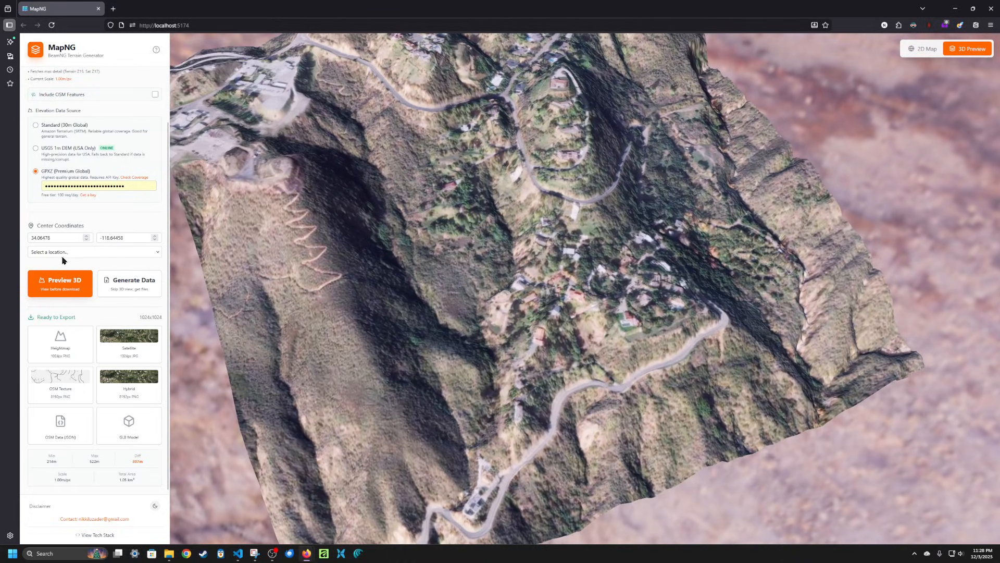
pyautogui.moveTo(141, 194)
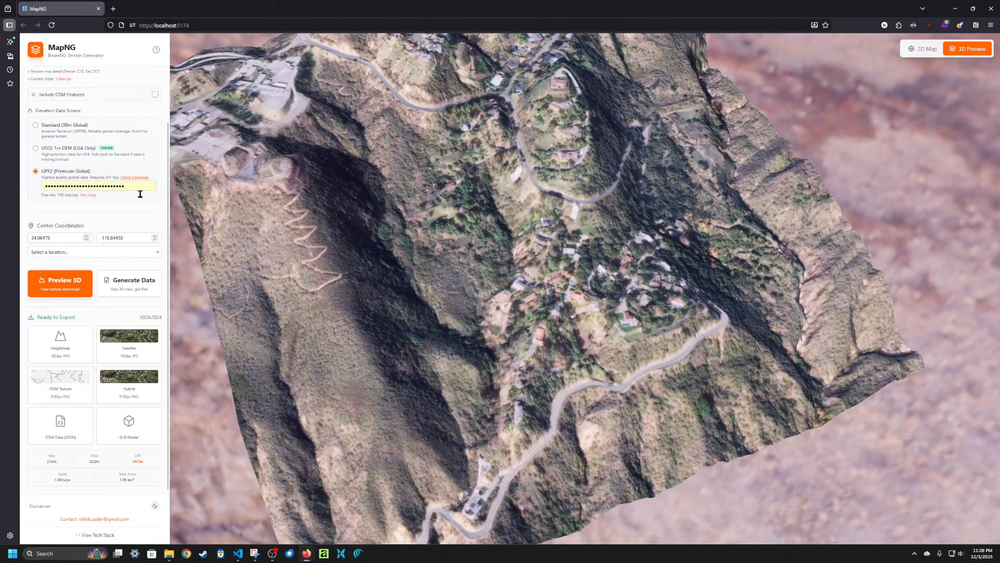
pyautogui.moveTo(124, 295)
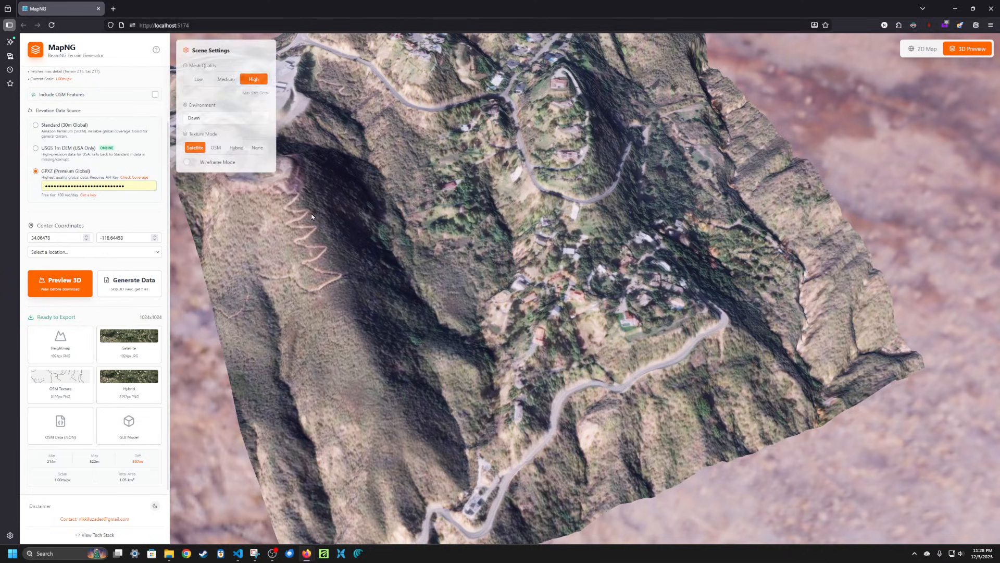
# Step: Switch the preview to the hybrid texture and download the heightmap and hybrid texture PNGs
pyautogui.click(236, 147)
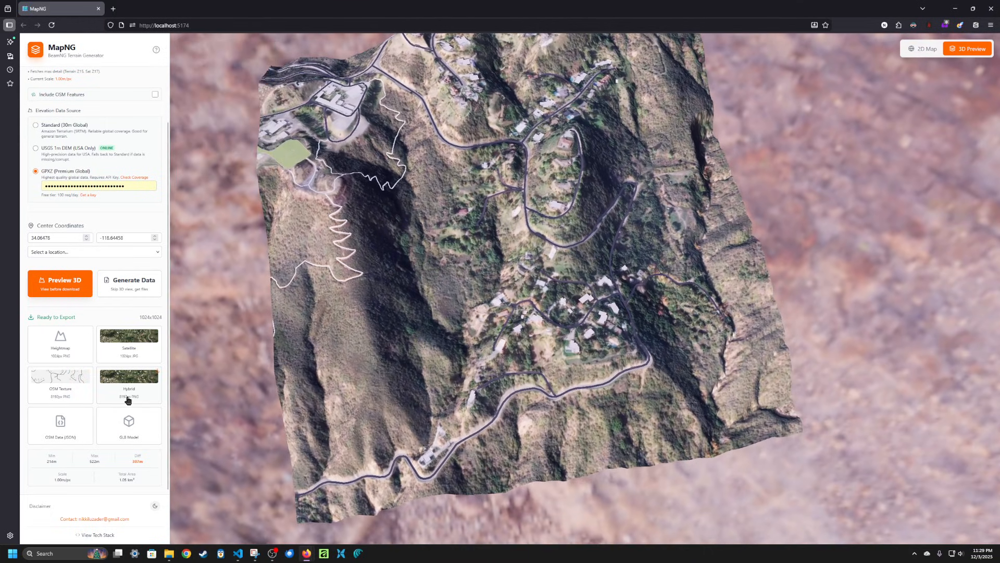
pyautogui.moveTo(56, 399)
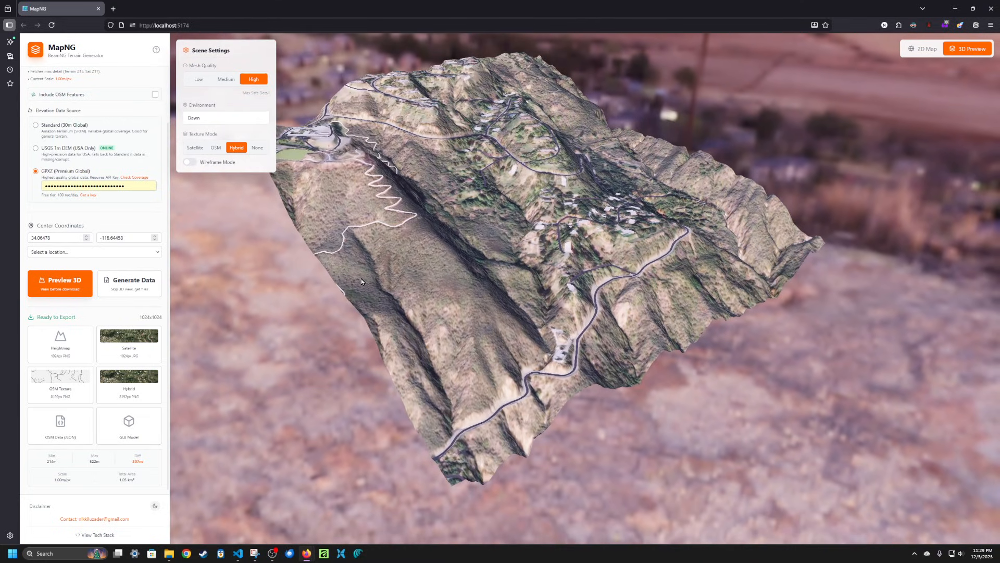
pyautogui.moveTo(180, 311)
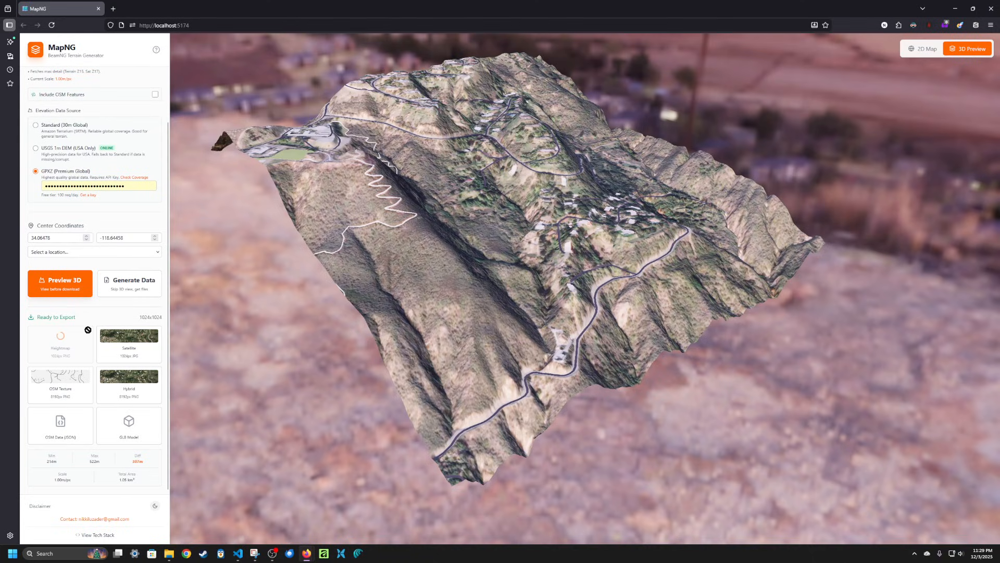
pyautogui.click(61, 336)
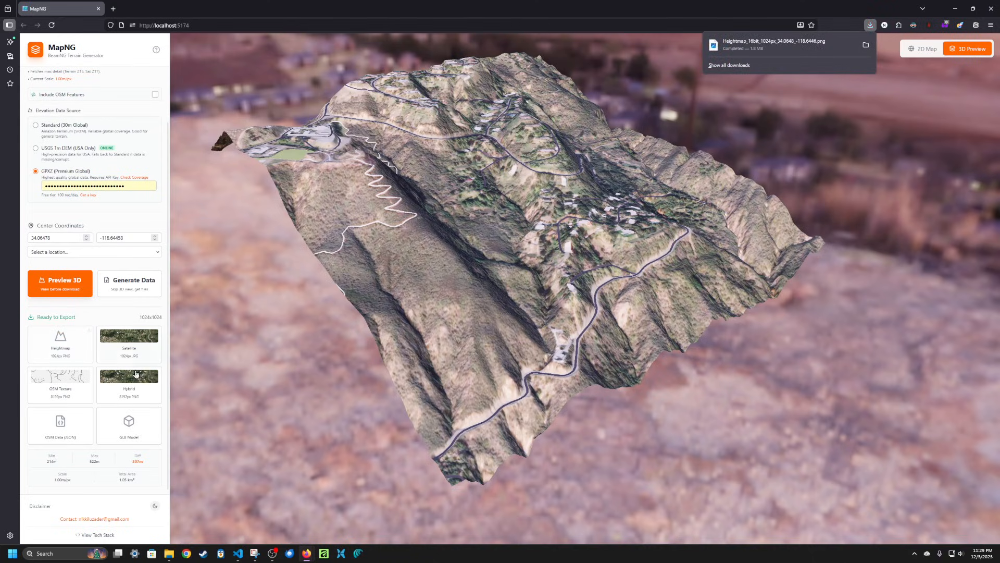
pyautogui.click(128, 376)
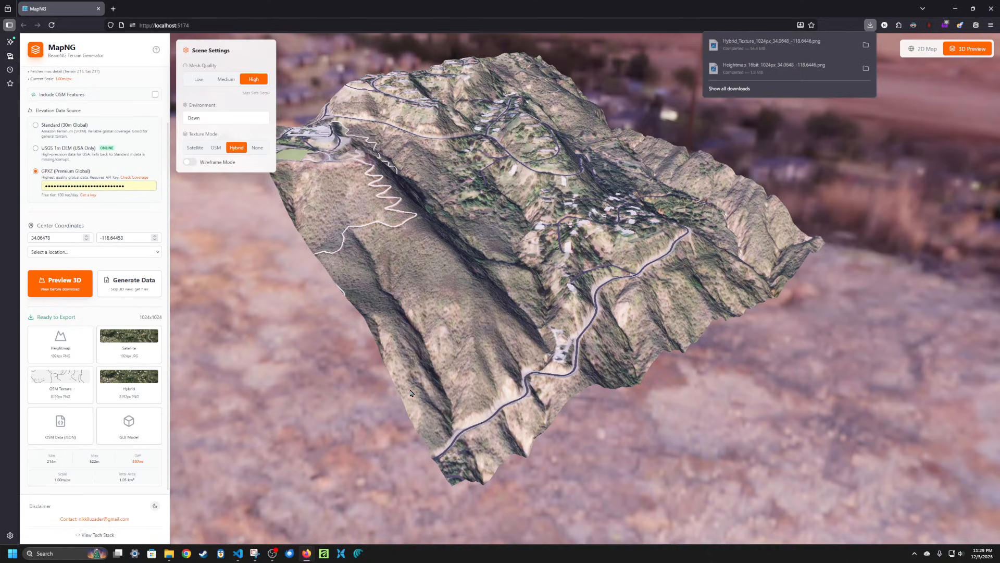
pyautogui.moveTo(275, 461)
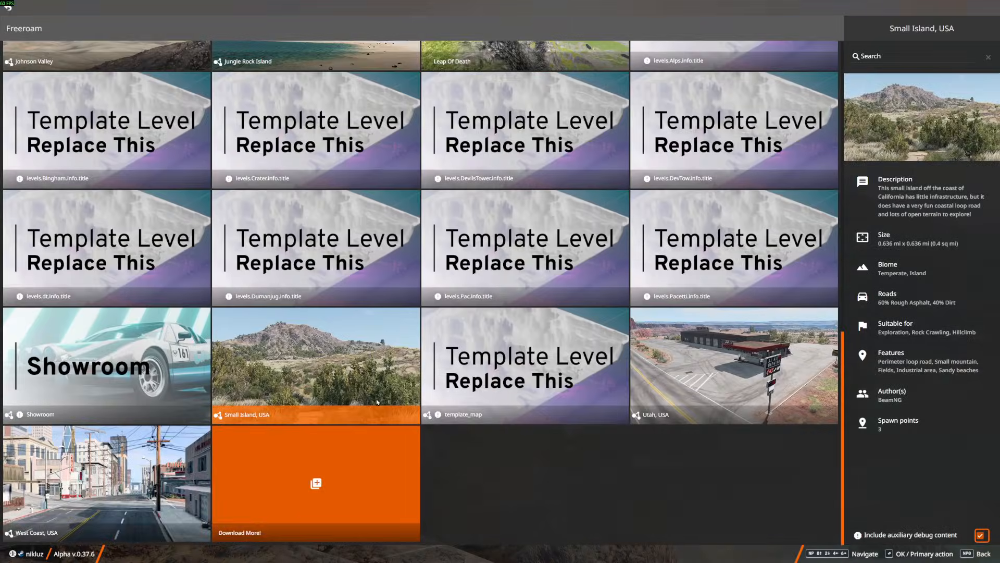
# Step: Select template_map in Freeroam and spawn at the default spawn point
pyautogui.click(524, 366)
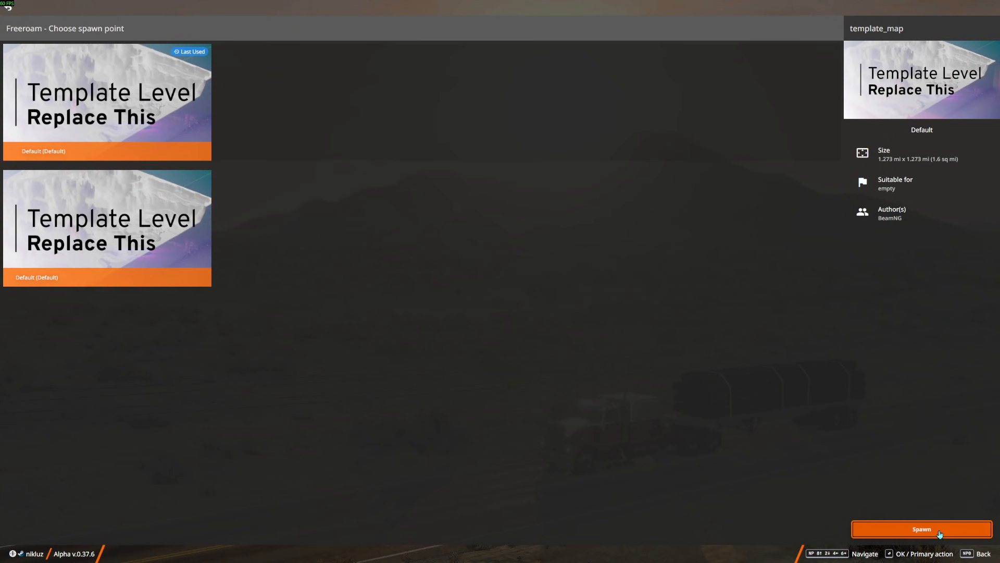
pyautogui.click(921, 529)
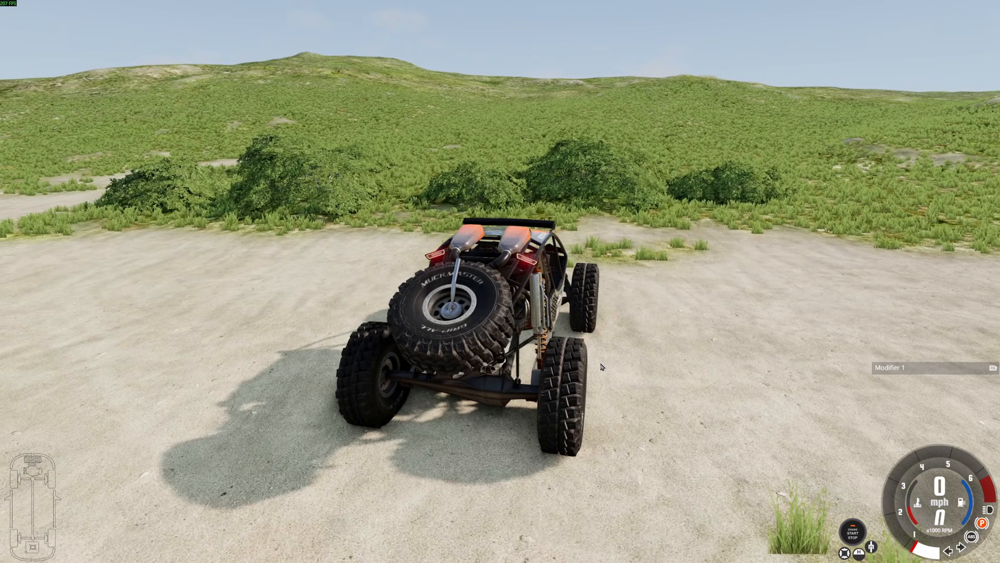
# Step: In the World Editor, save the template level as a new level named Hills
pyautogui.press('f11')
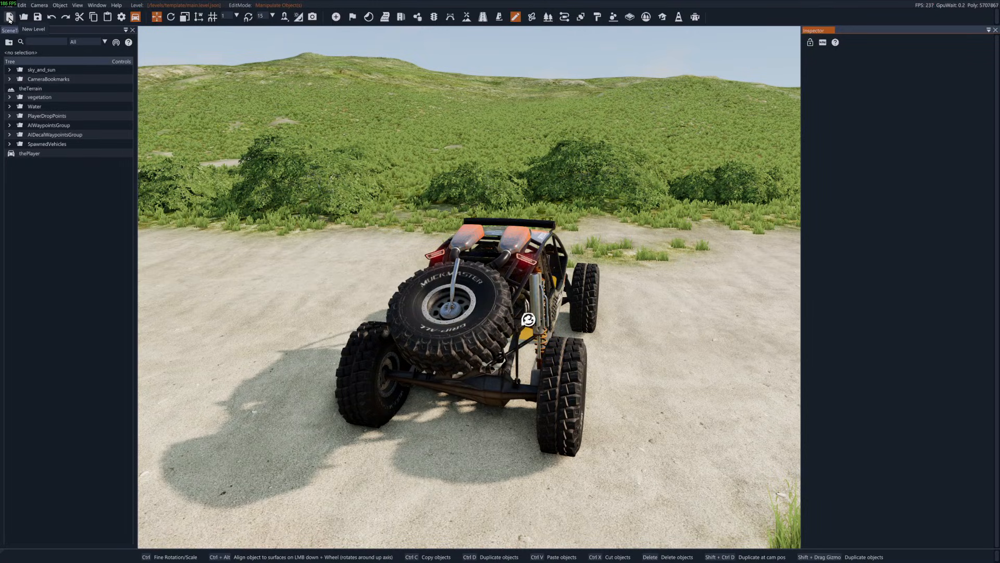
pyautogui.click(9, 17)
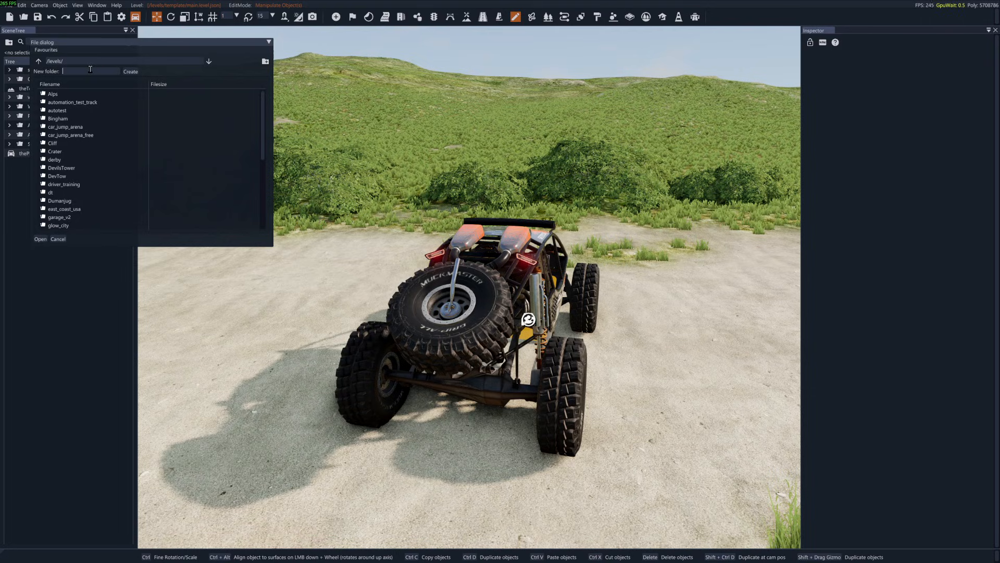
pyautogui.write('Hills')
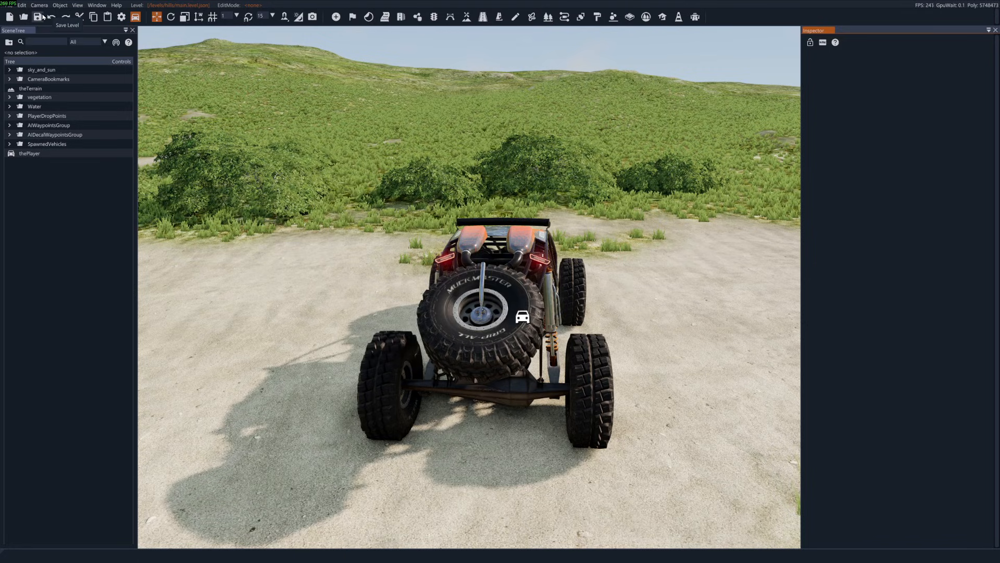
pyautogui.click(37, 16)
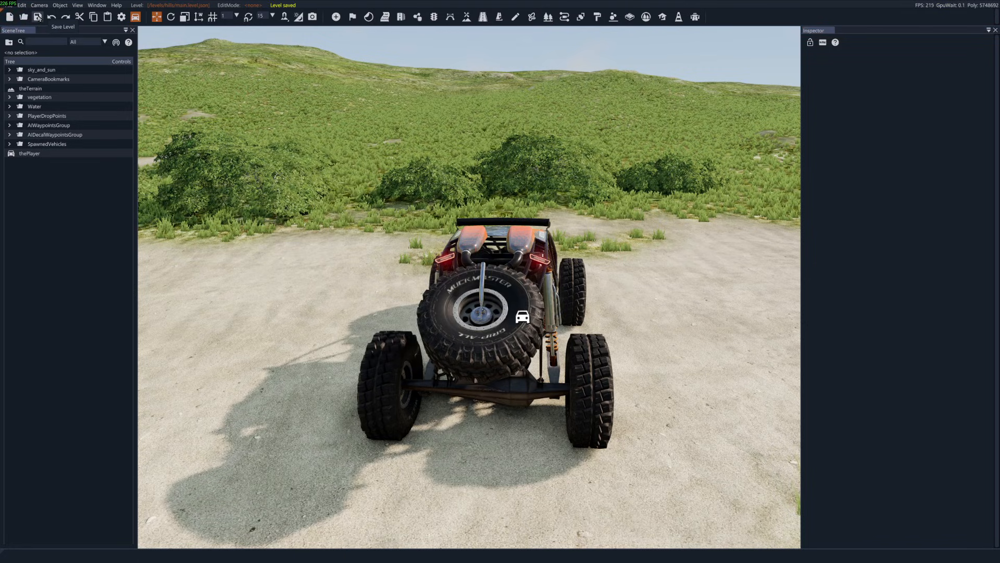
pyautogui.click(117, 552)
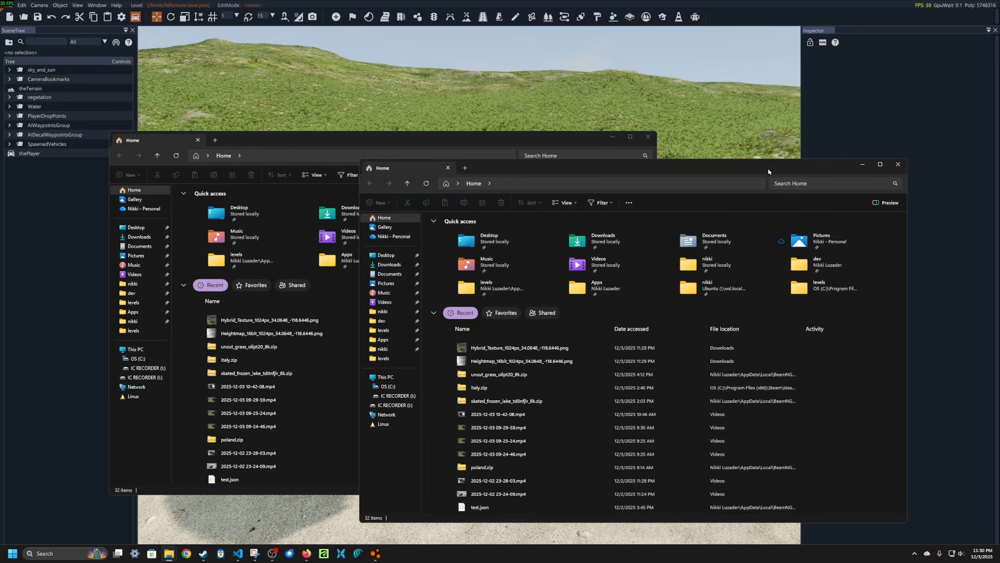
# Step: Browse to the BeamNG levels folder and open Hills, with hm.png and hybrid.png ready in Downloads
pyautogui.click(384, 330)
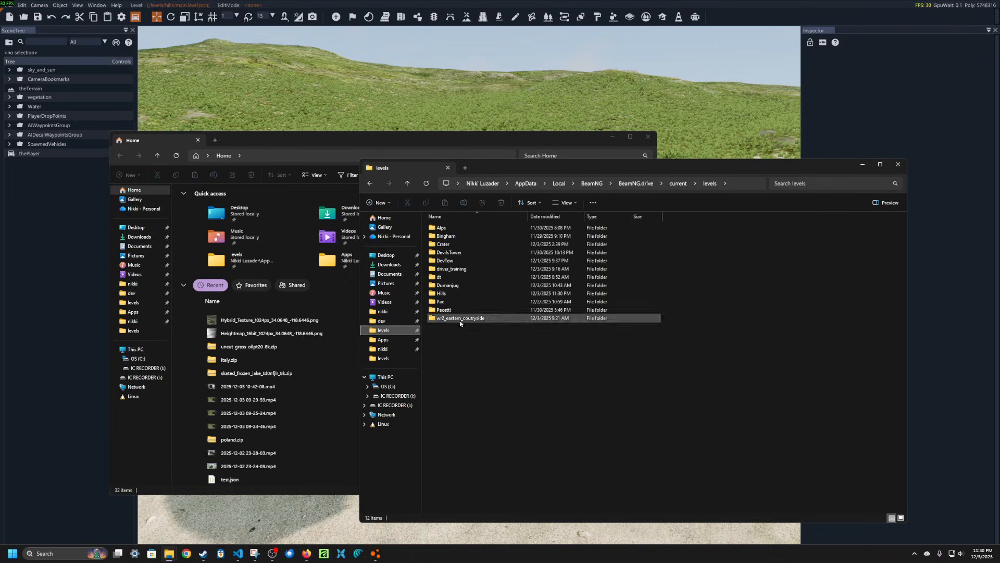
pyautogui.click(138, 237)
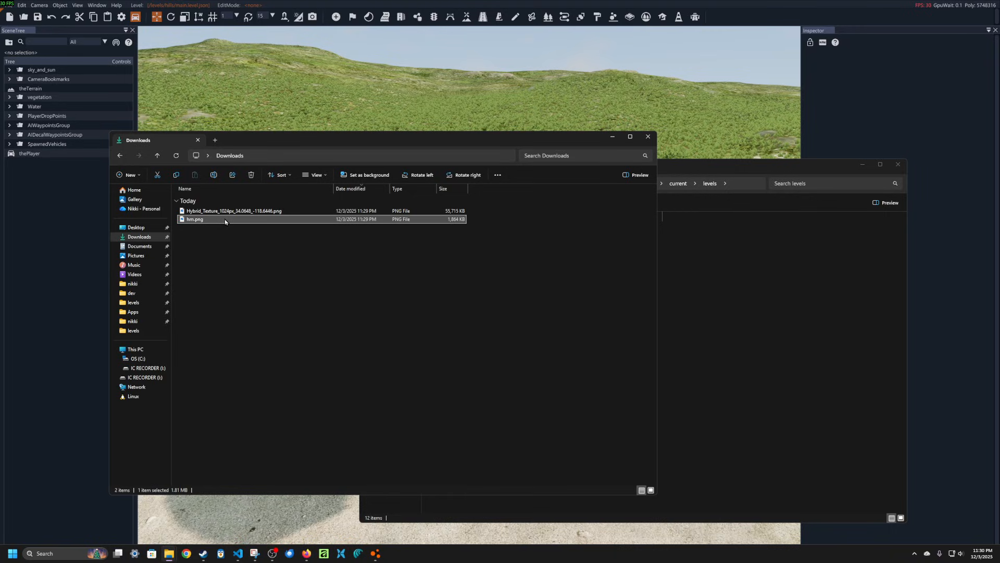
pyautogui.click(234, 210)
pyautogui.write('hybrid')
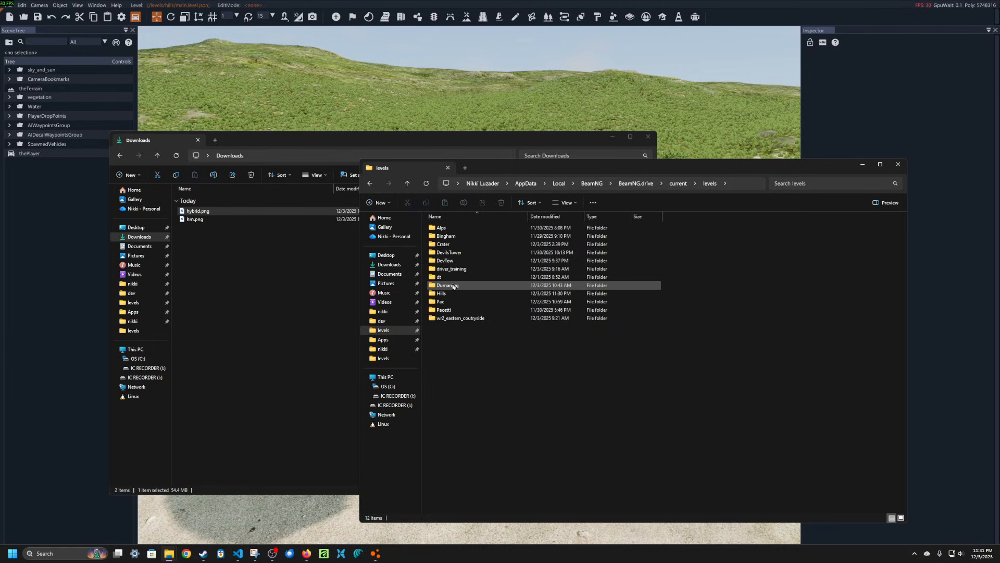
pyautogui.doubleClick(442, 293)
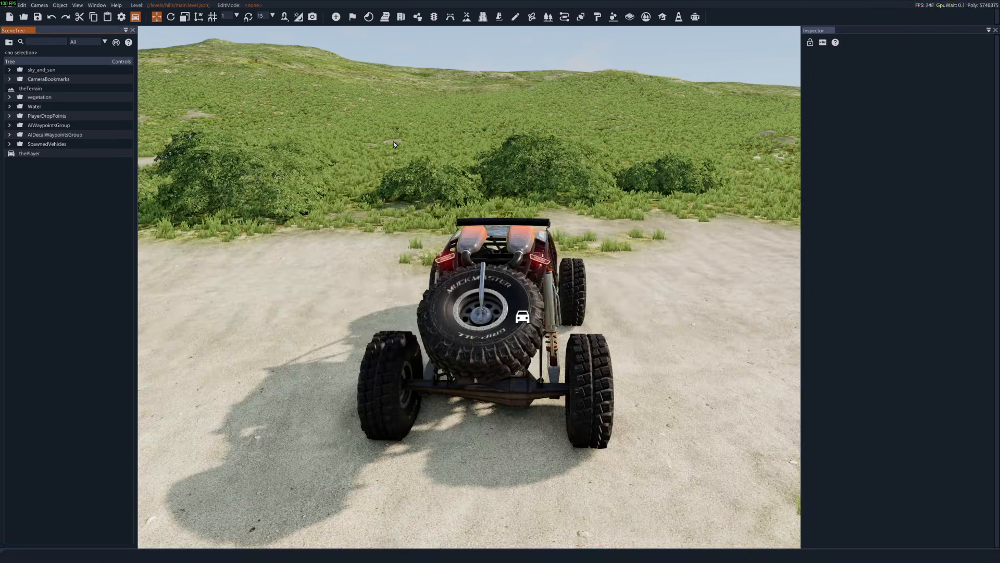
pyautogui.moveTo(467, 16)
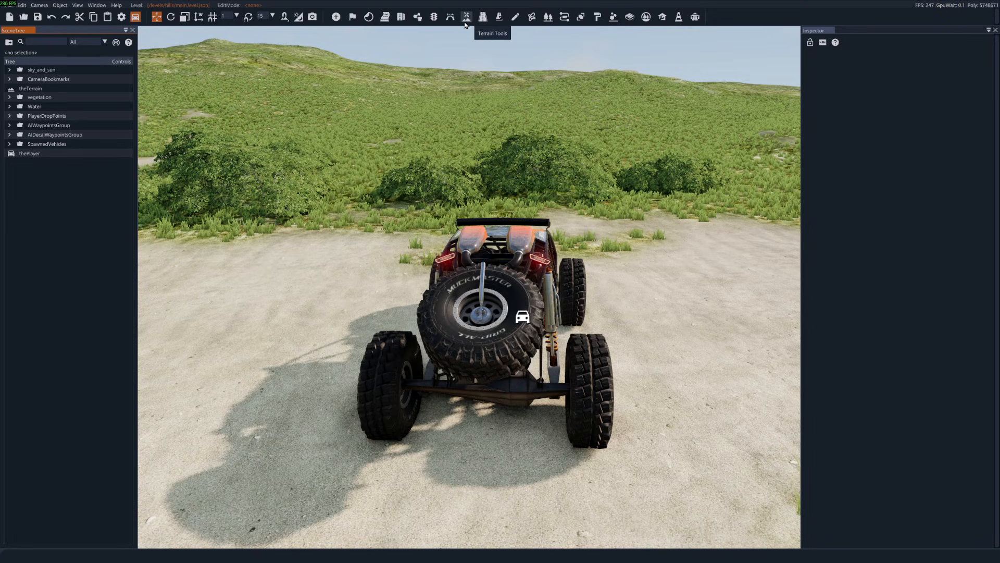
# Step: From Terrain Tools, bring up the material library and upgrade terrain materials to texture sets
pyautogui.click(465, 17)
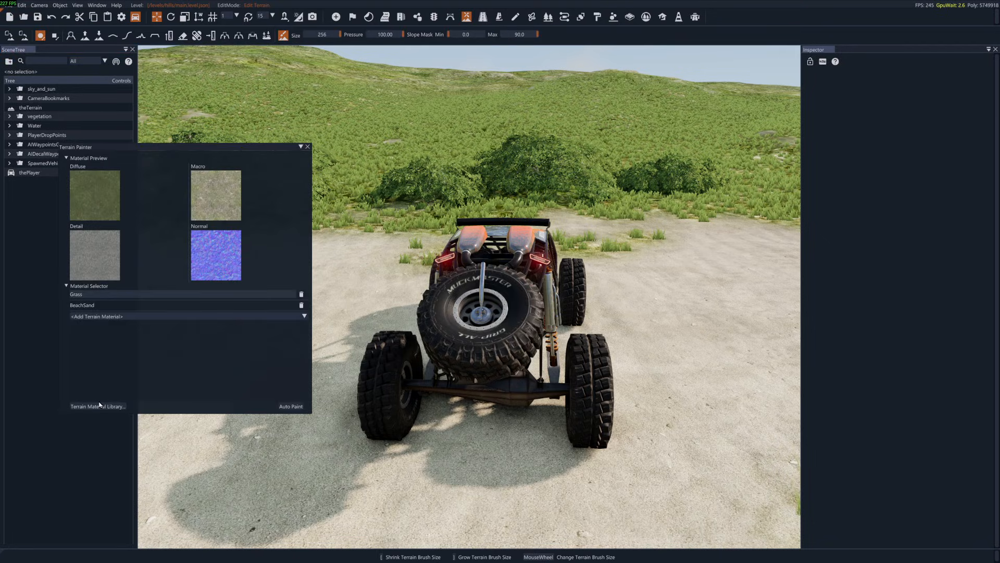
pyautogui.click(98, 405)
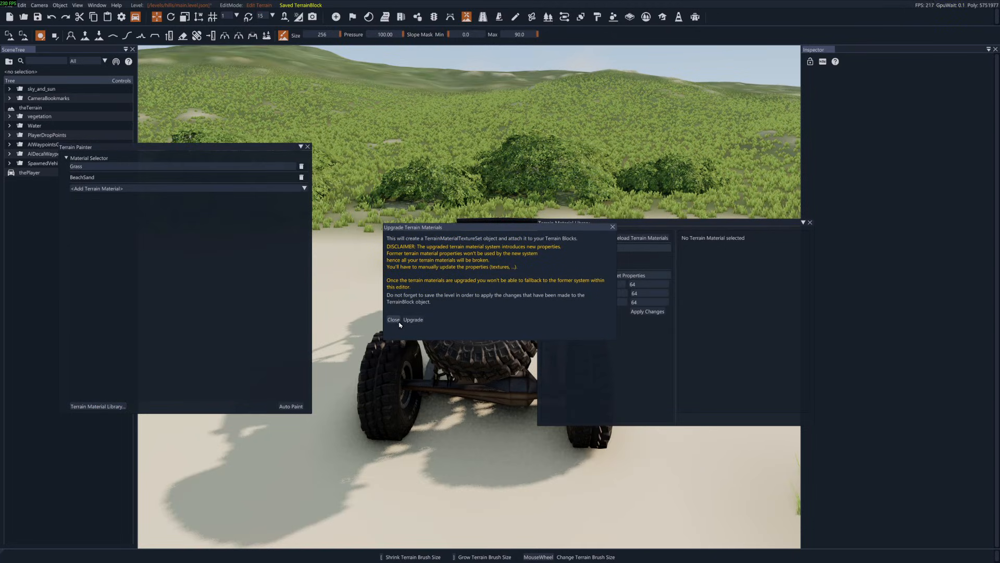
pyautogui.click(394, 319)
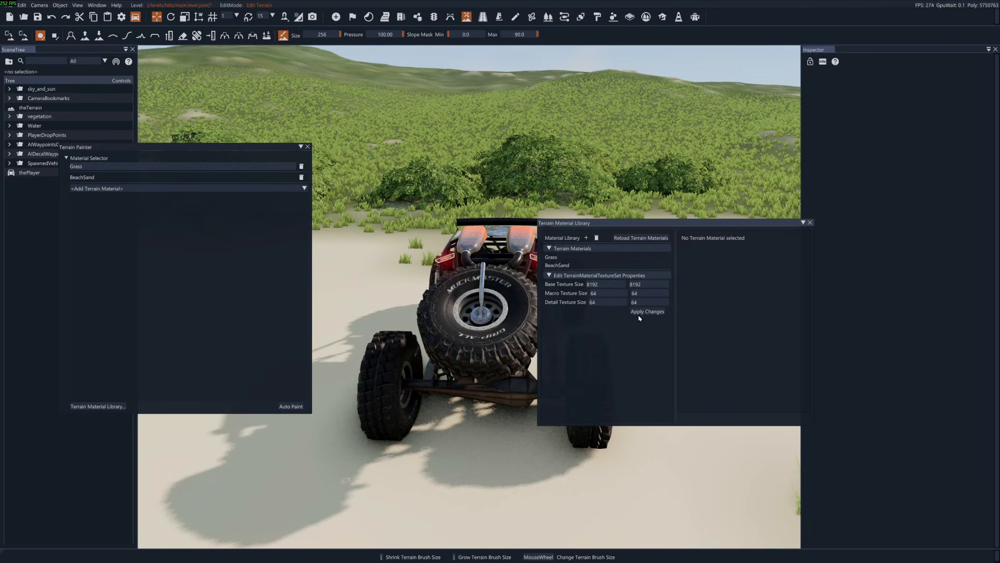
pyautogui.moveTo(601, 256)
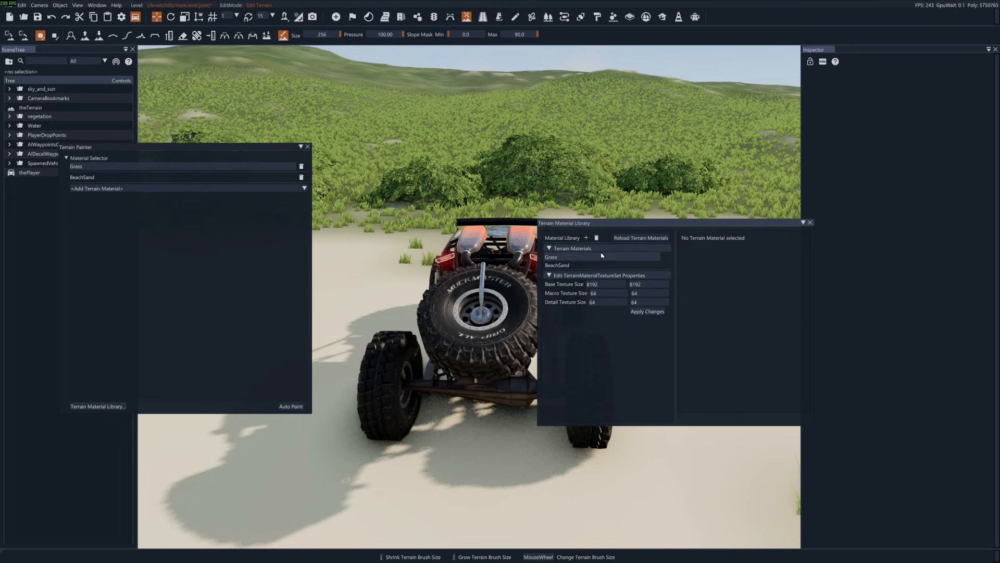
# Step: Start a new BaseHills material and choose /levels/Hills/hybrid.png as its base colour texture
pyautogui.click(586, 238)
pyautogui.write('BaseHills')
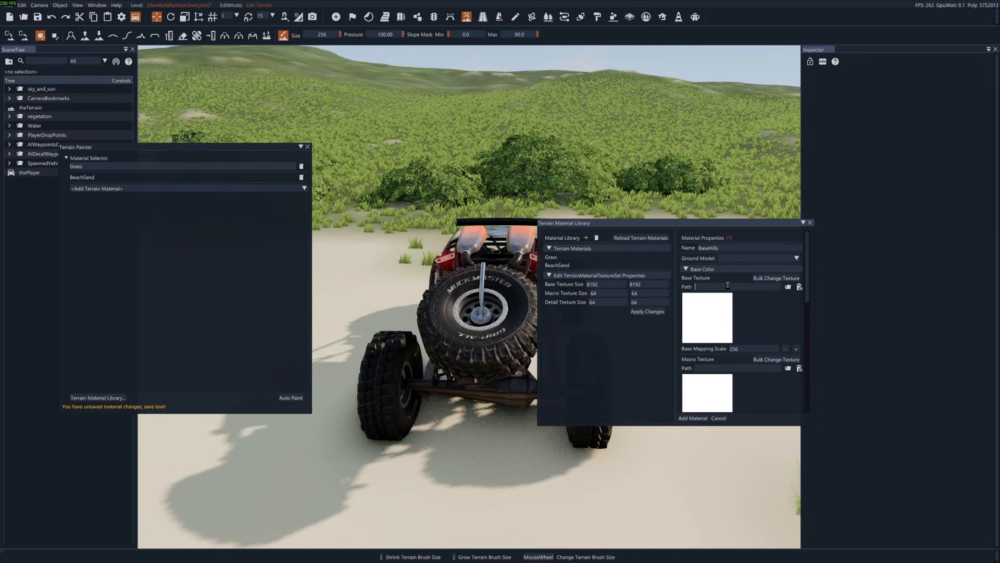
pyautogui.click(788, 286)
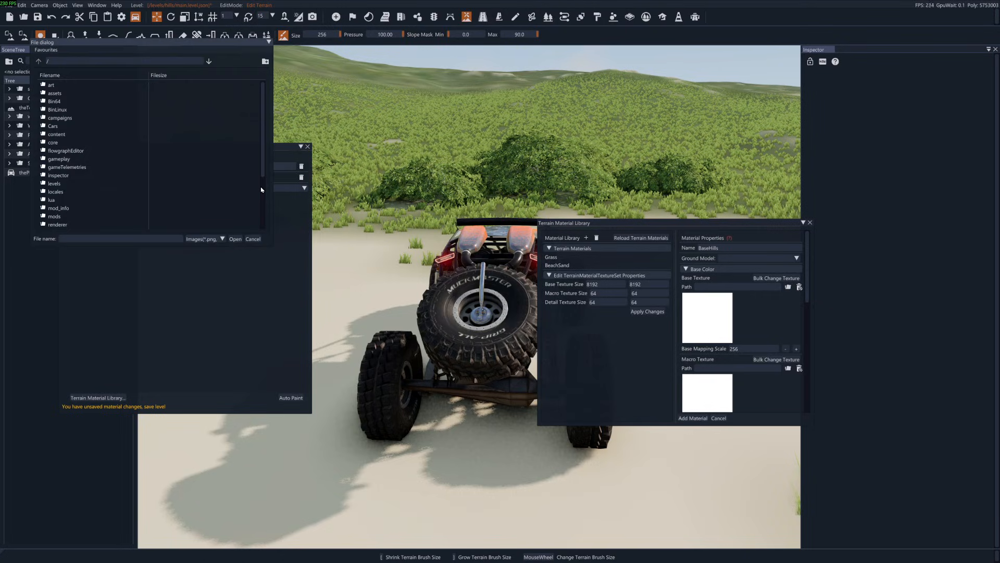
pyautogui.doubleClick(54, 183)
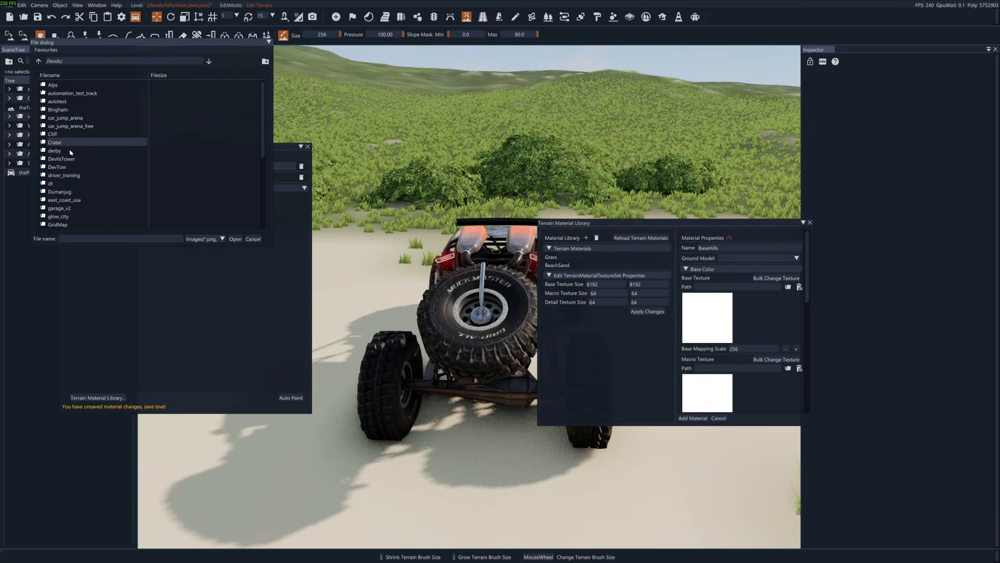
pyautogui.scroll(-3)
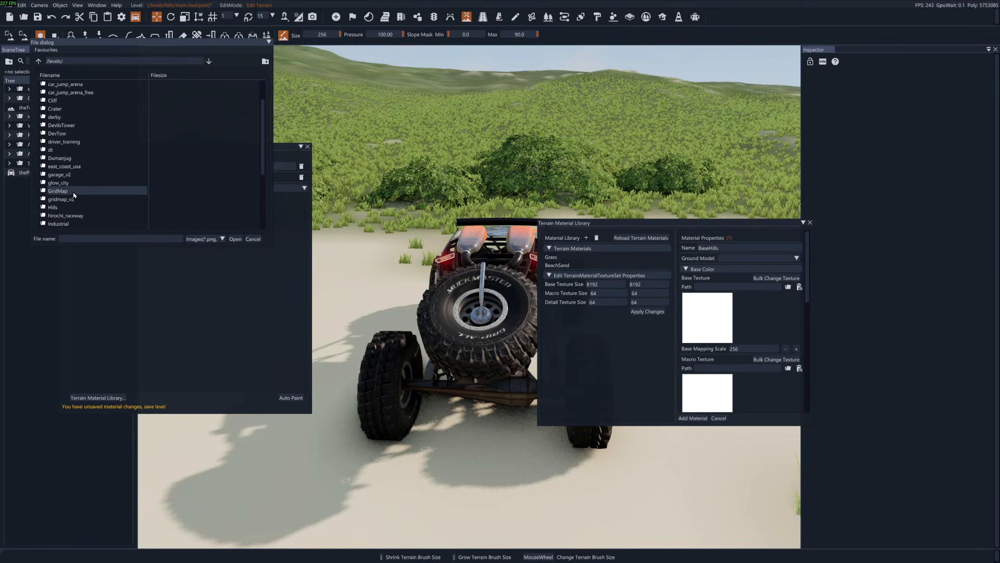
pyautogui.doubleClick(53, 206)
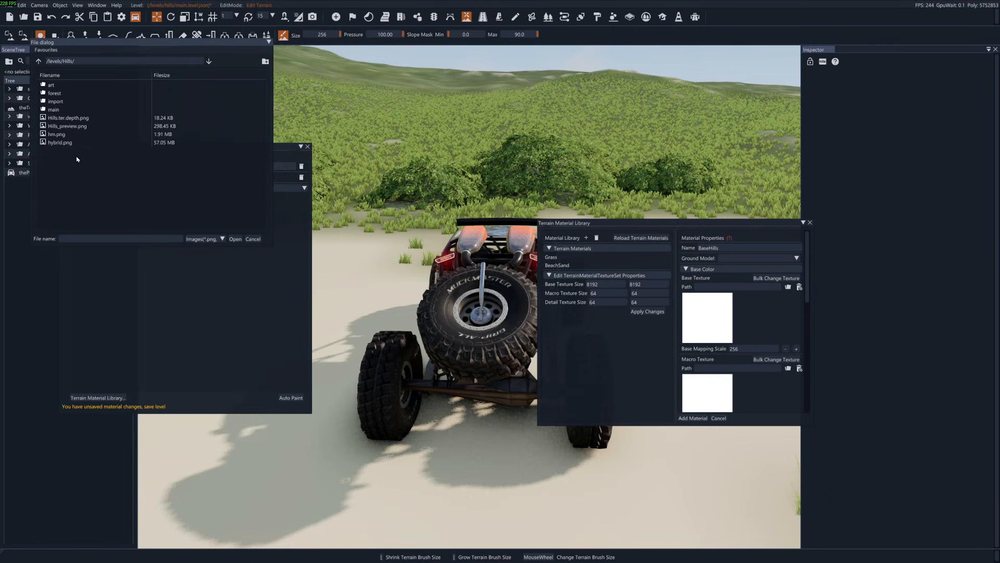
pyautogui.click(59, 143)
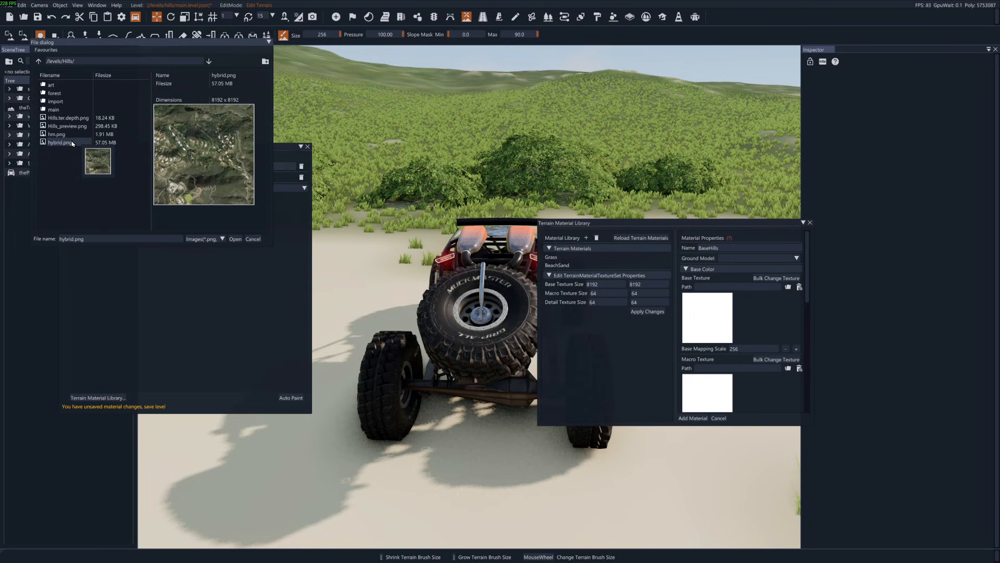
pyautogui.click(236, 239)
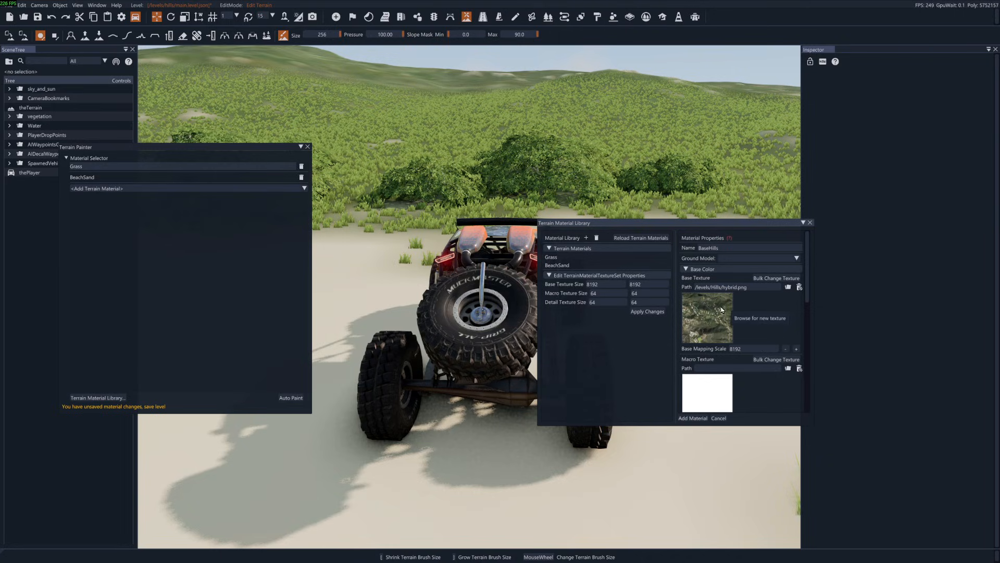
# Step: Add the BaseHills material to the library and save the changes to file
pyautogui.click(692, 418)
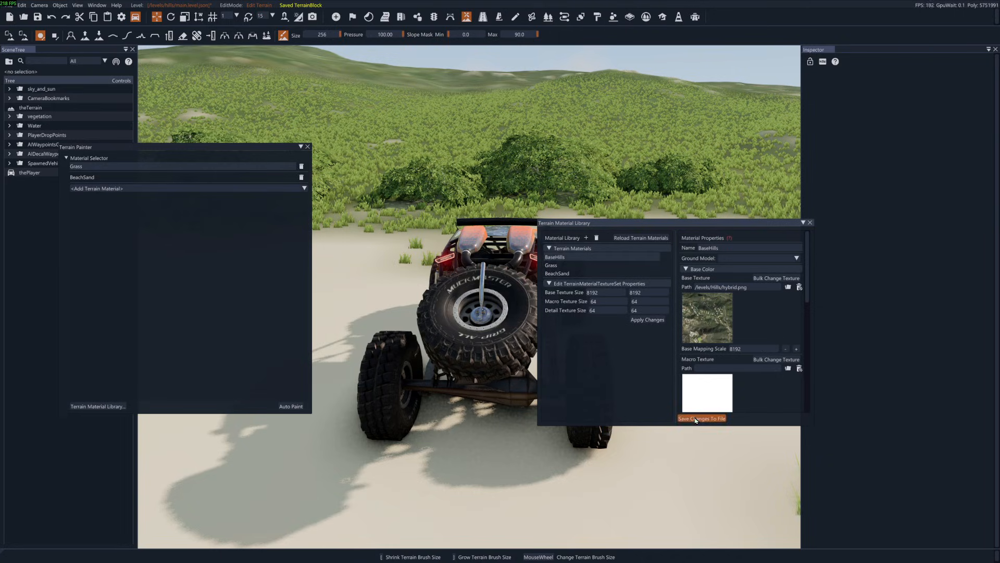
pyautogui.click(686, 269)
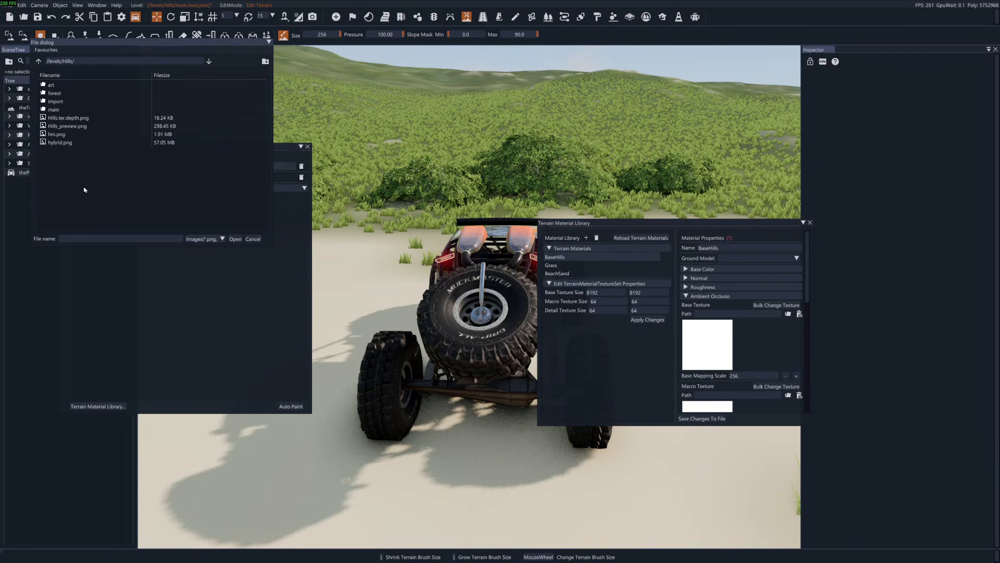
# Step: Set hybrid.png as the BaseHills ambient occlusion texture at 8192 scale and close the material windows
pyautogui.click(59, 143)
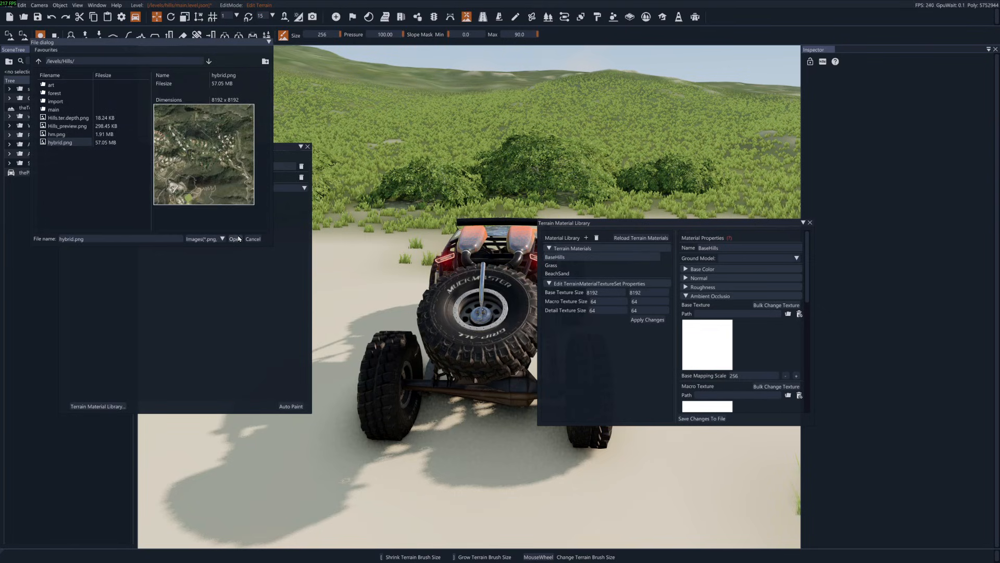
pyautogui.click(234, 239)
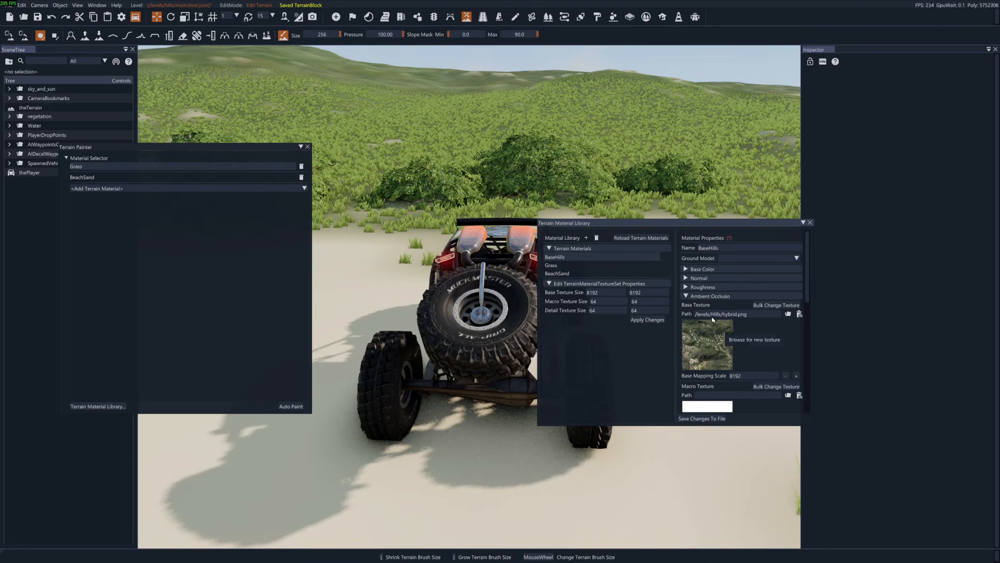
pyautogui.moveTo(738, 375)
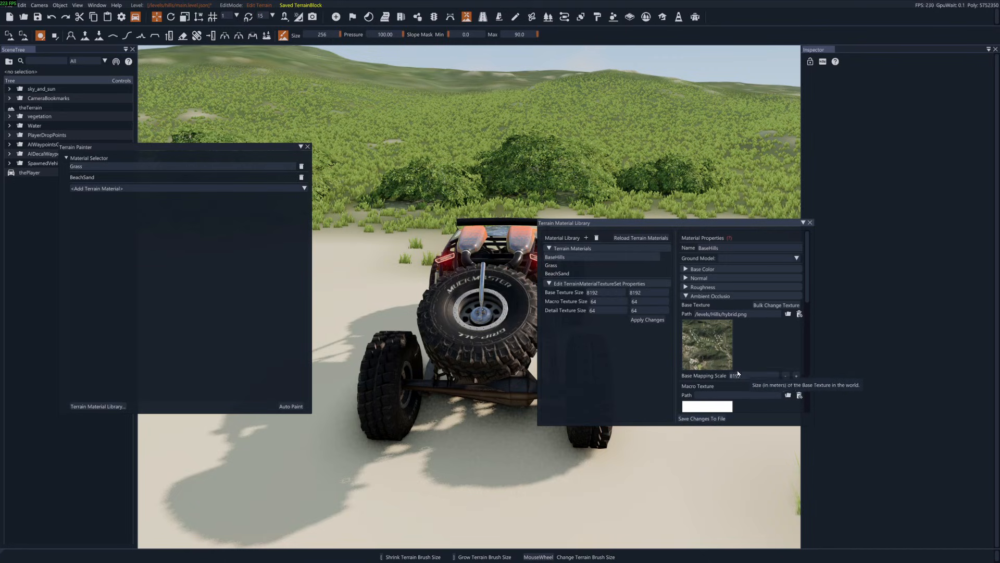
pyautogui.click(686, 268)
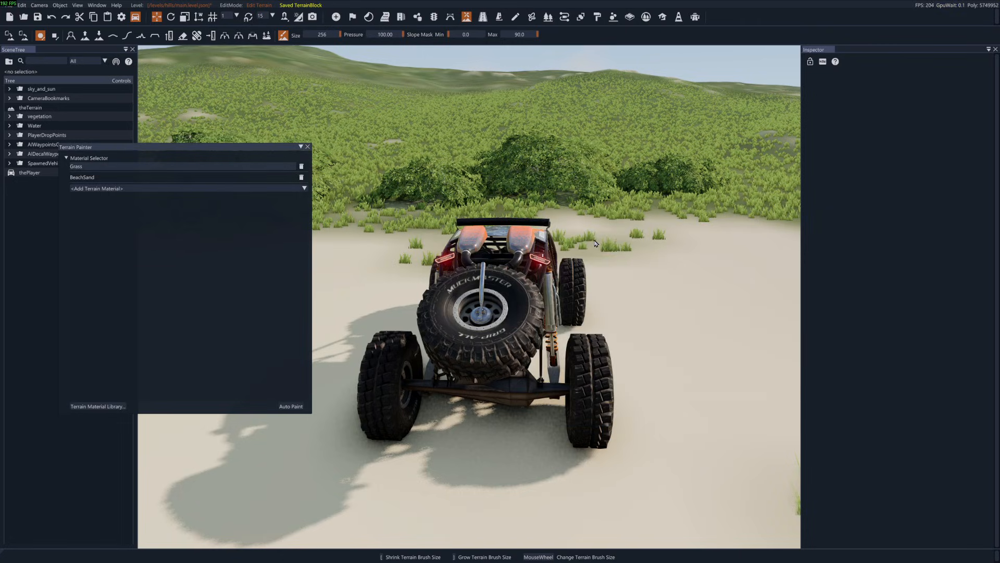
pyautogui.click(307, 147)
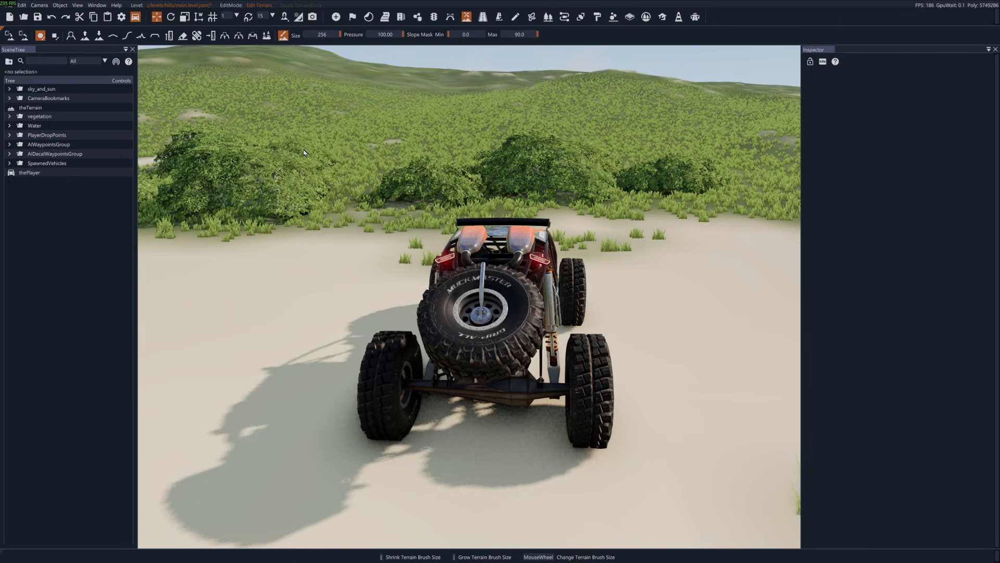
# Step: Import /levels/hills/hm.png as the terrain heightmap with a maximum height of 307
pyautogui.click(10, 36)
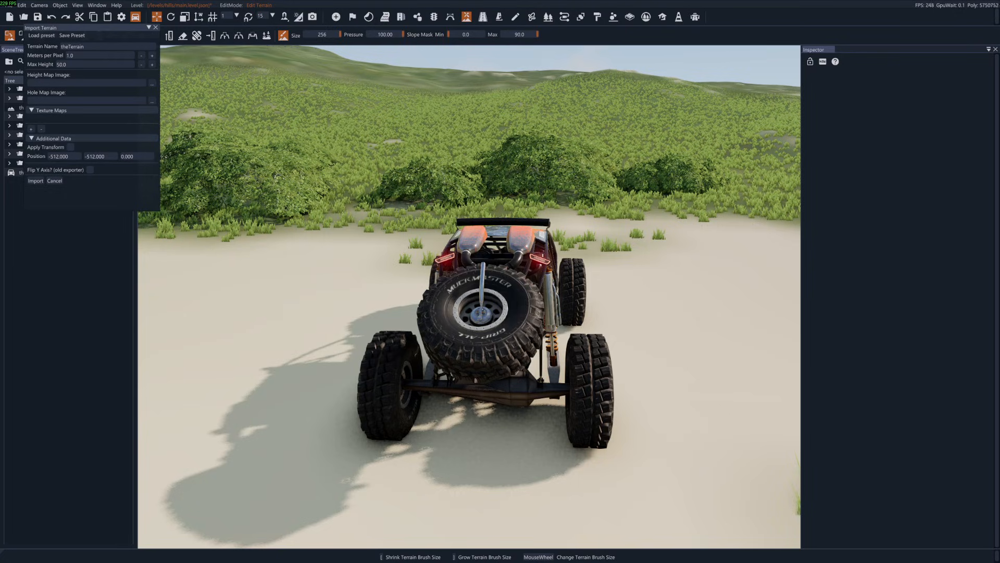
pyautogui.press('alt+tab')
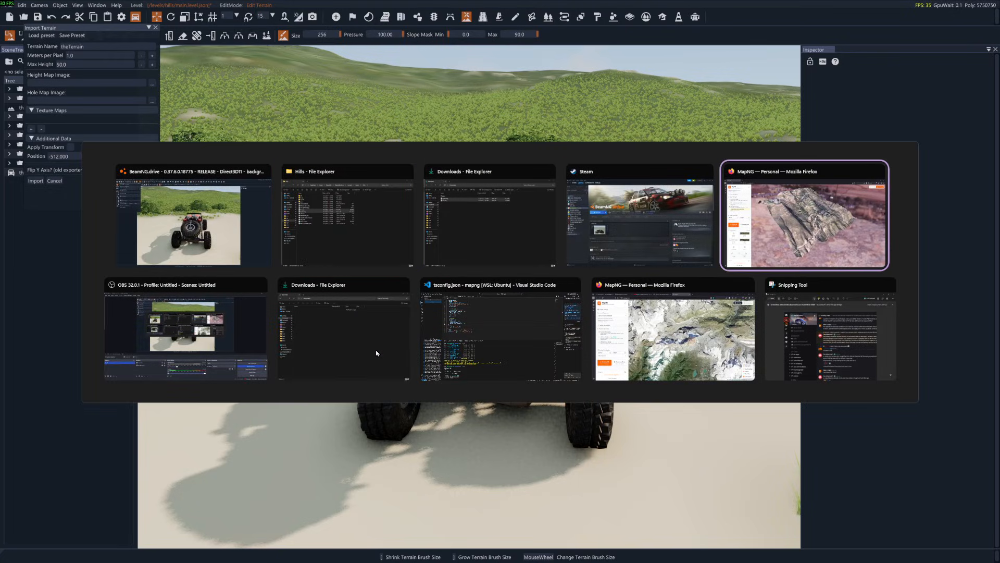
pyautogui.click(803, 216)
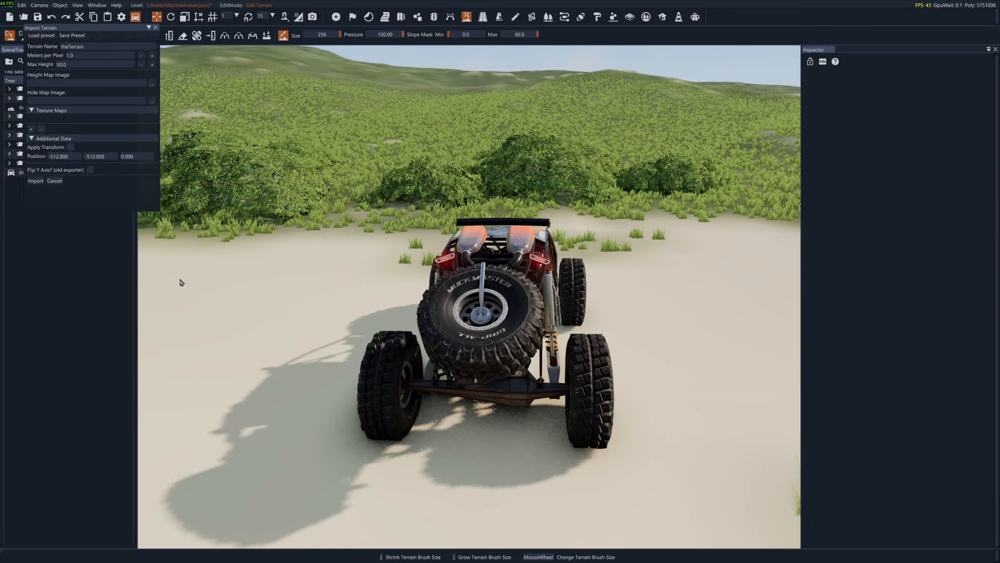
pyautogui.tripleClick(62, 64)
pyautogui.write('307')
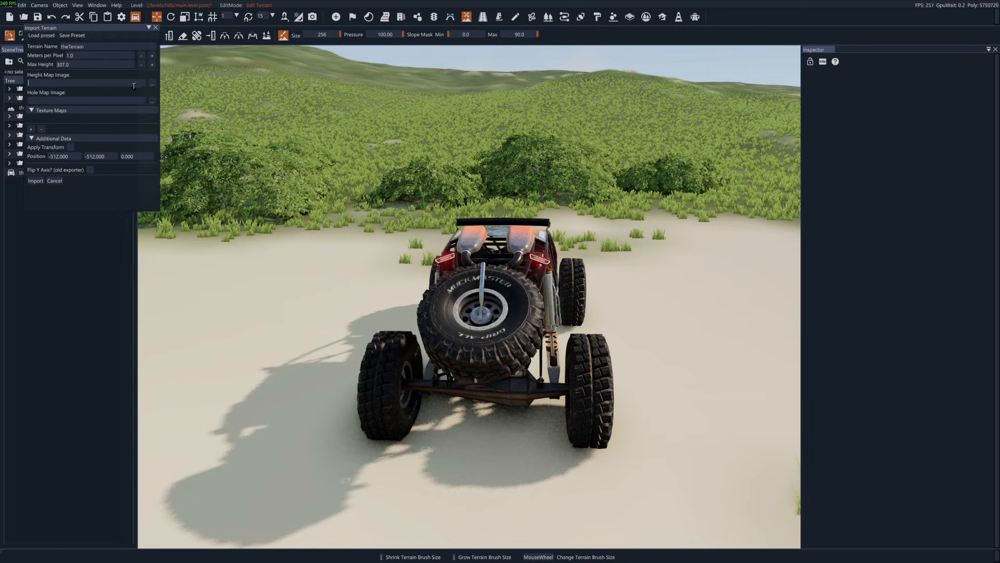
pyautogui.click(153, 83)
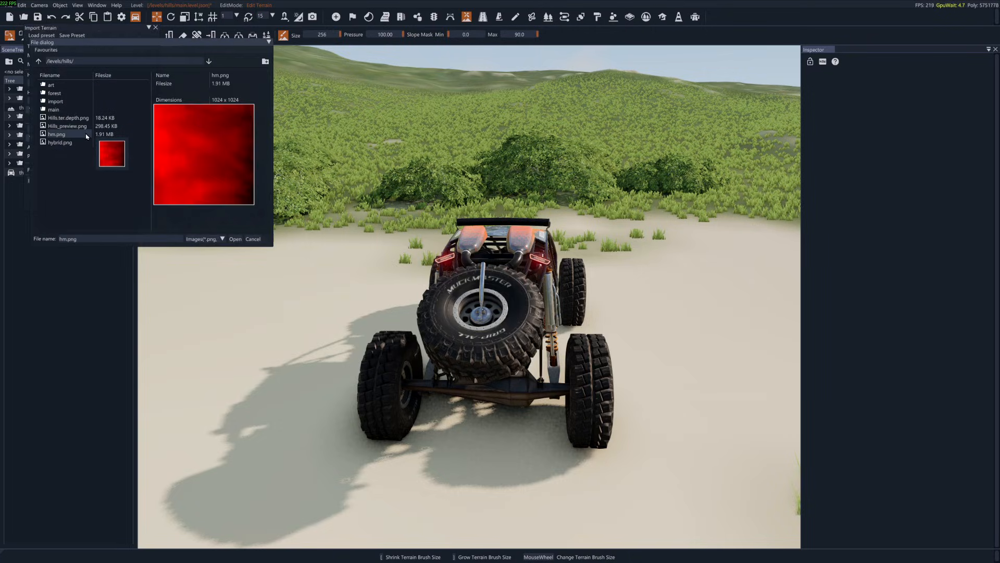
pyautogui.click(234, 238)
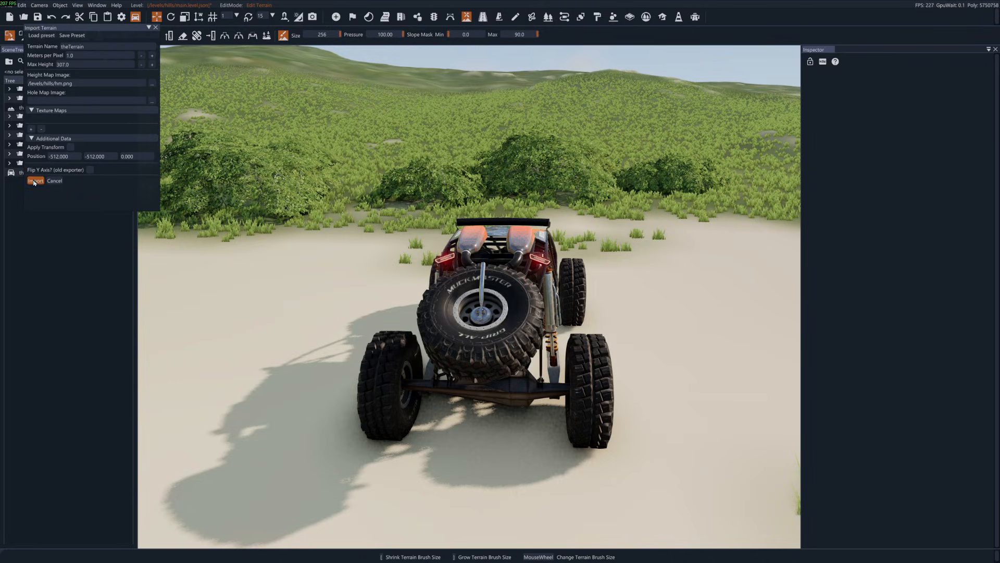
pyautogui.click(36, 180)
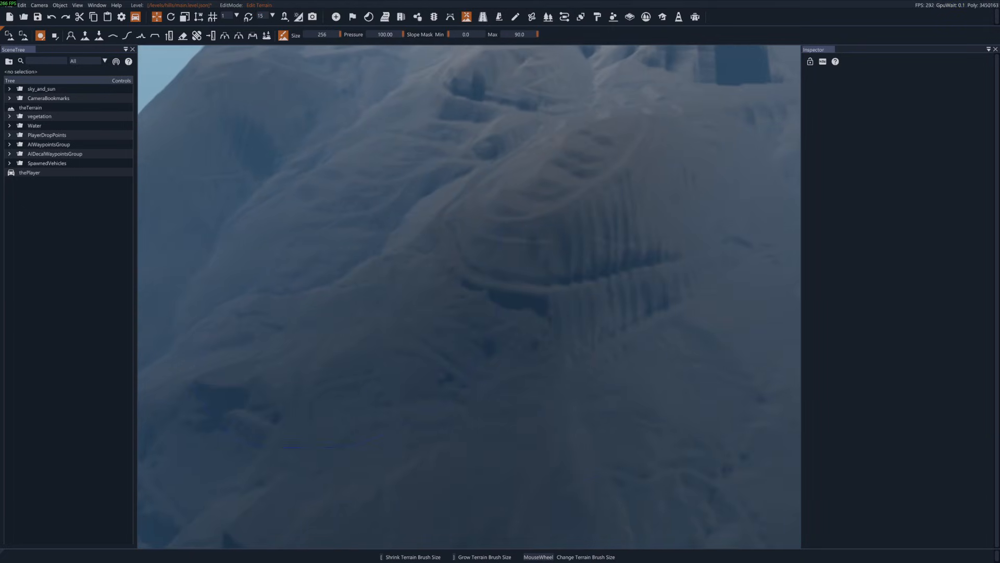
pyautogui.moveTo(284, 36)
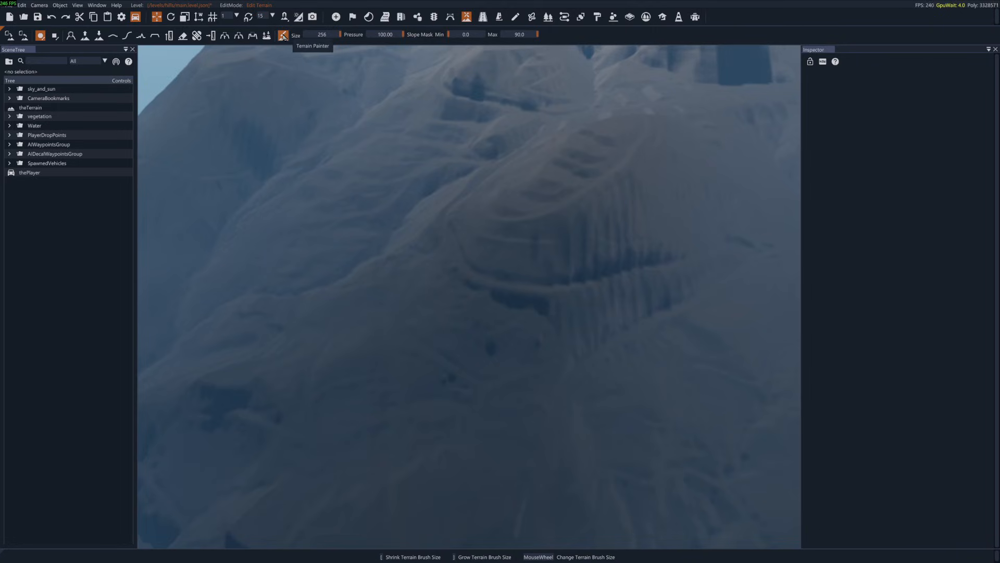
# Step: Add BaseHills in the Terrain Painter and delete warning_material from the terrain
pyautogui.click(283, 35)
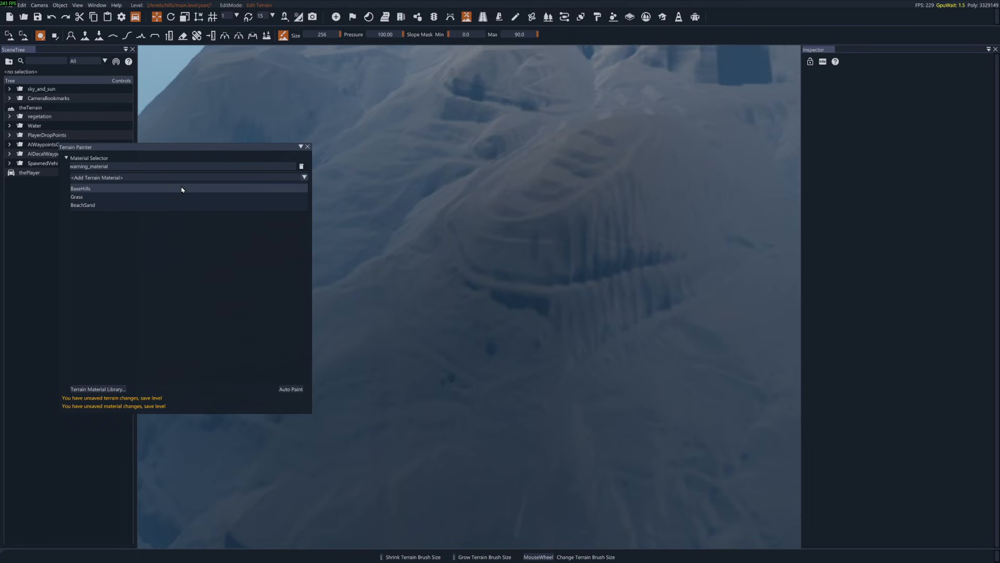
pyautogui.moveTo(209, 189)
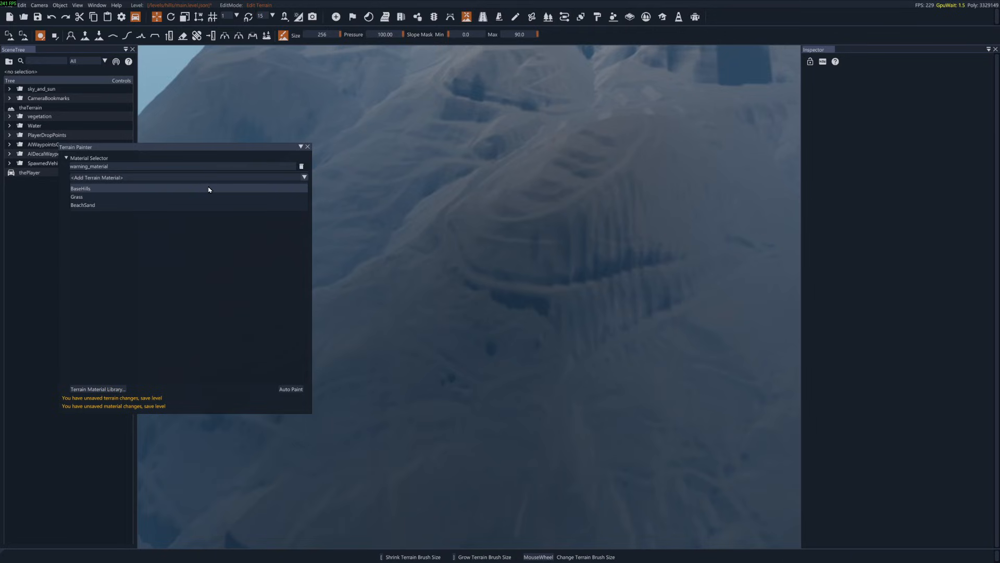
pyautogui.click(80, 189)
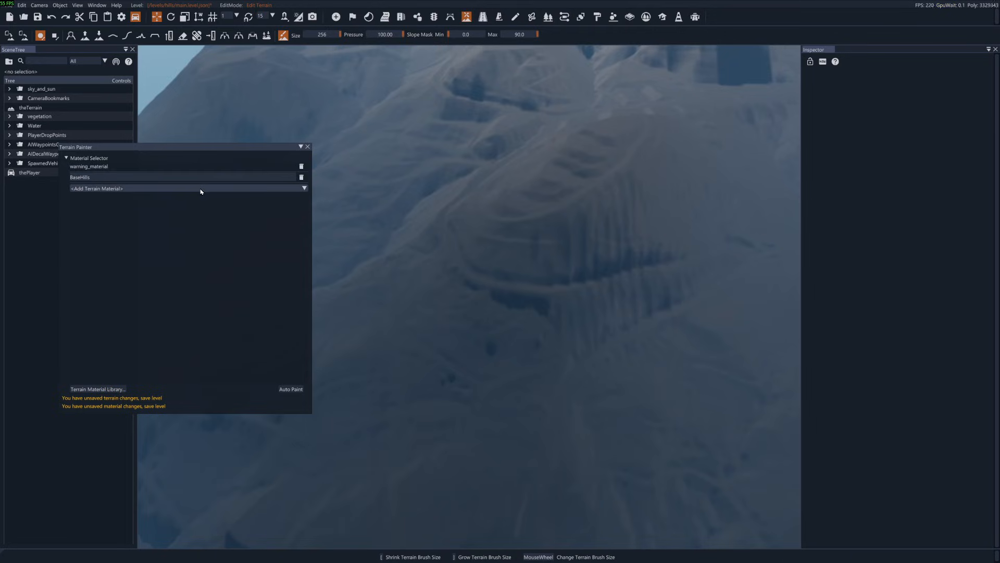
pyautogui.click(301, 167)
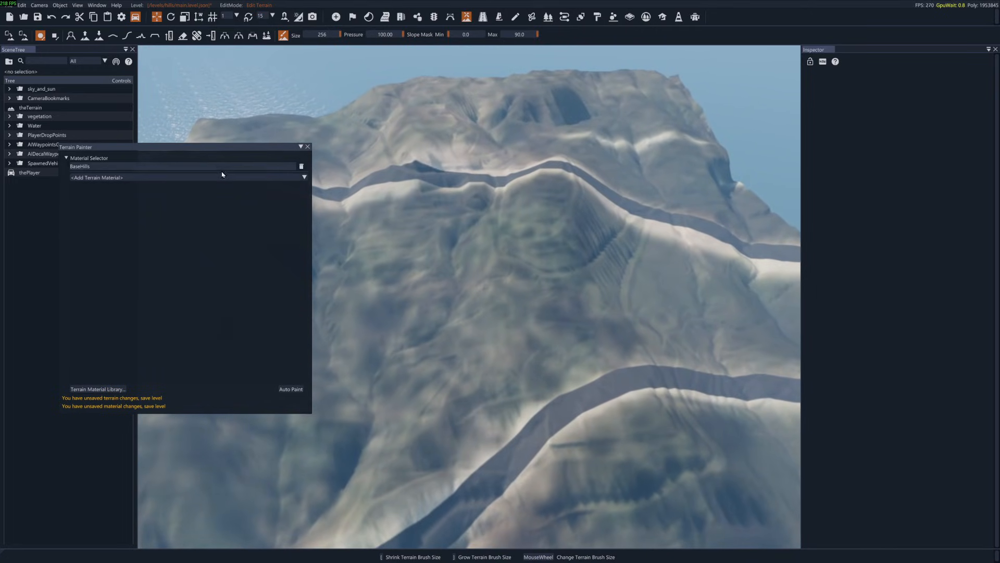
pyautogui.moveTo(517, 259)
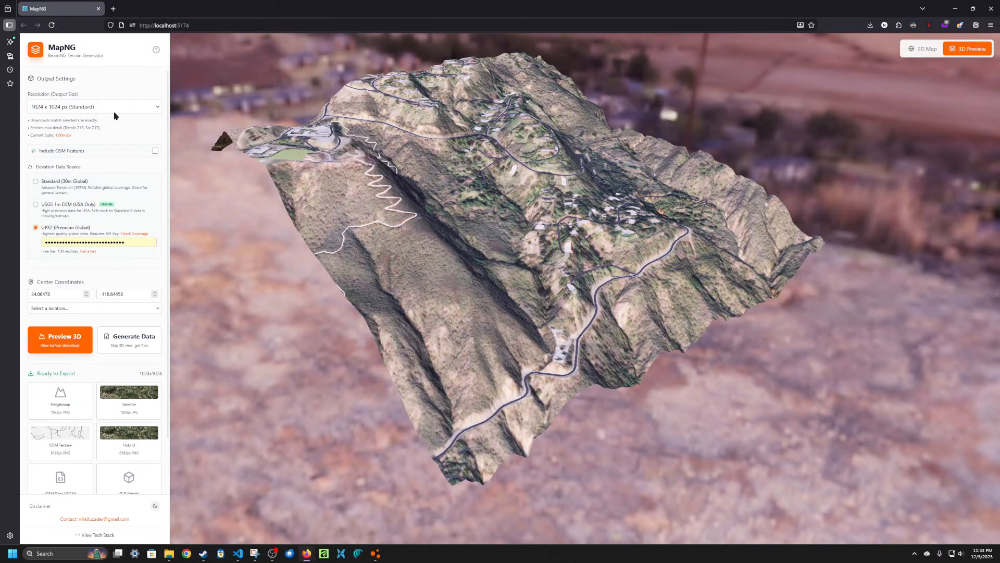
pyautogui.moveTo(86, 114)
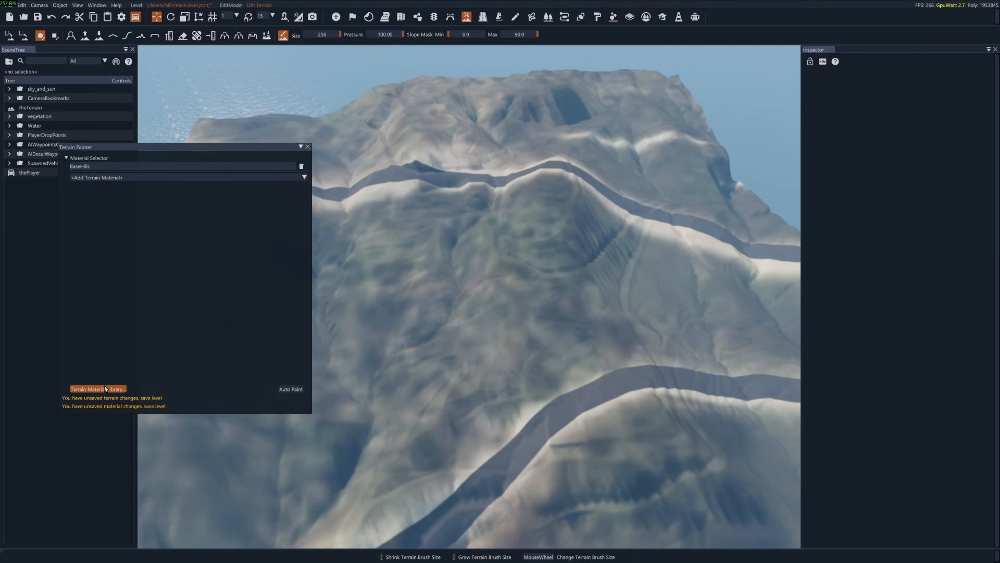
# Step: Set BaseHills Base Mapping Scale to 1024 in the material library and save changes to file
pyautogui.click(97, 389)
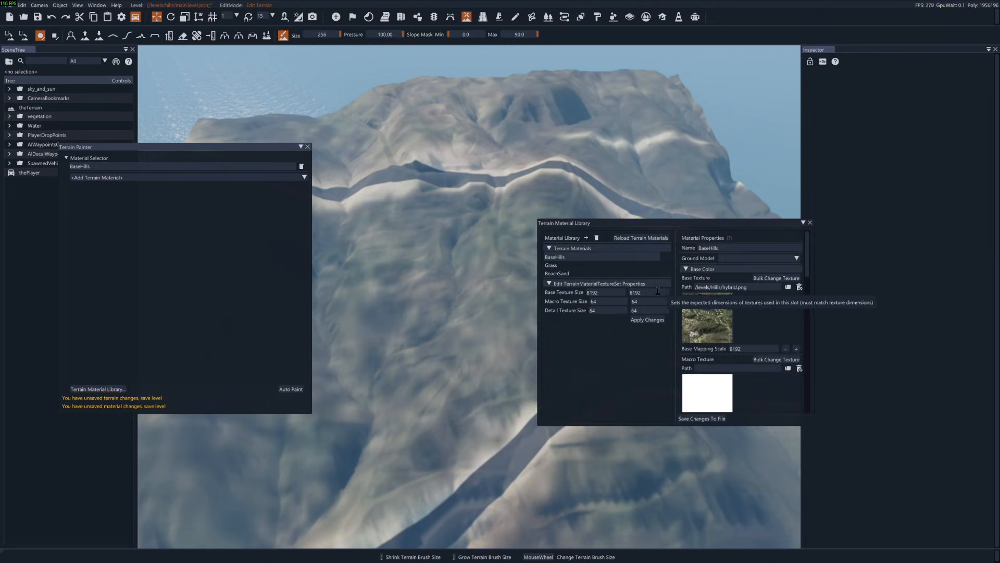
pyautogui.moveTo(752, 349)
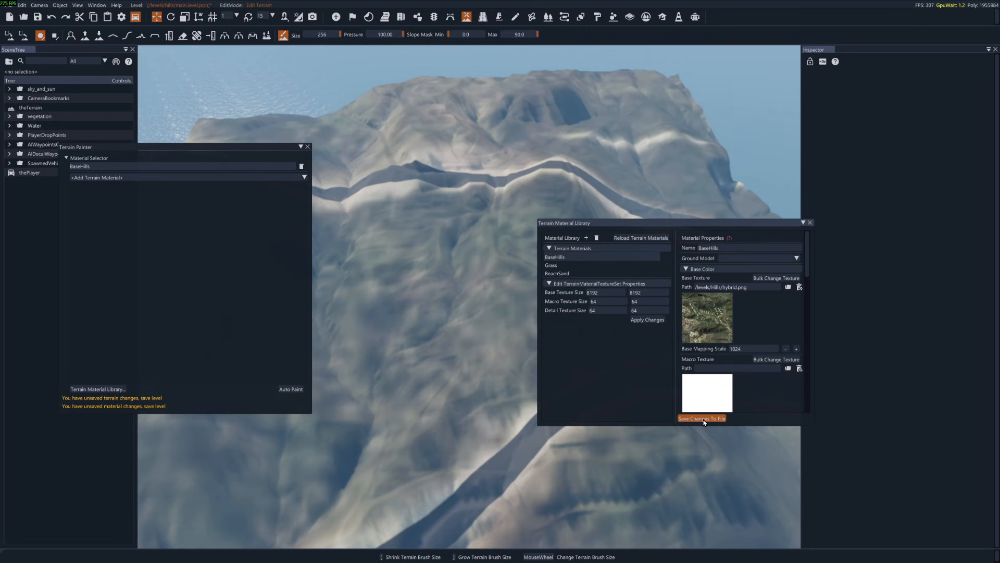
pyautogui.click(702, 417)
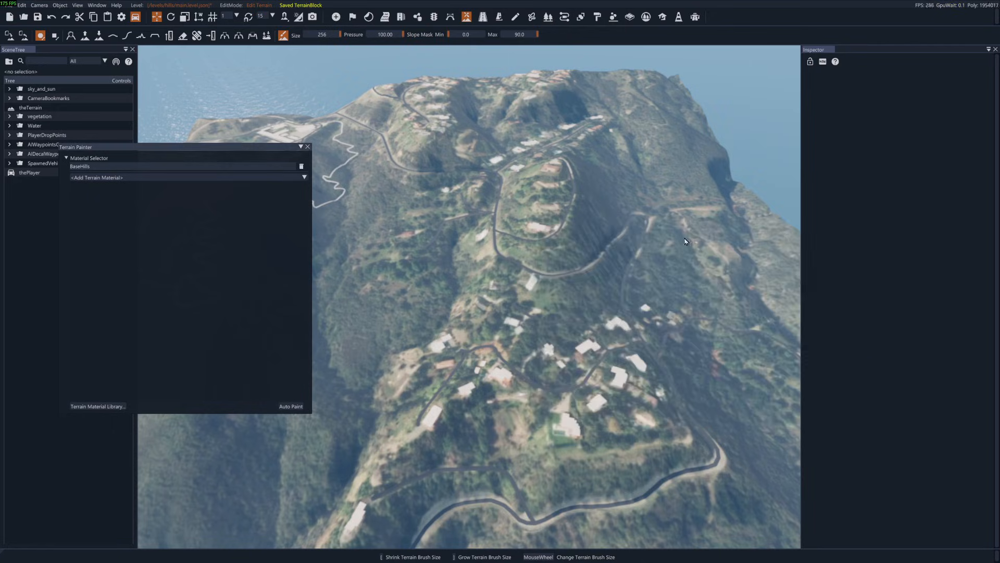
pyautogui.click(308, 147)
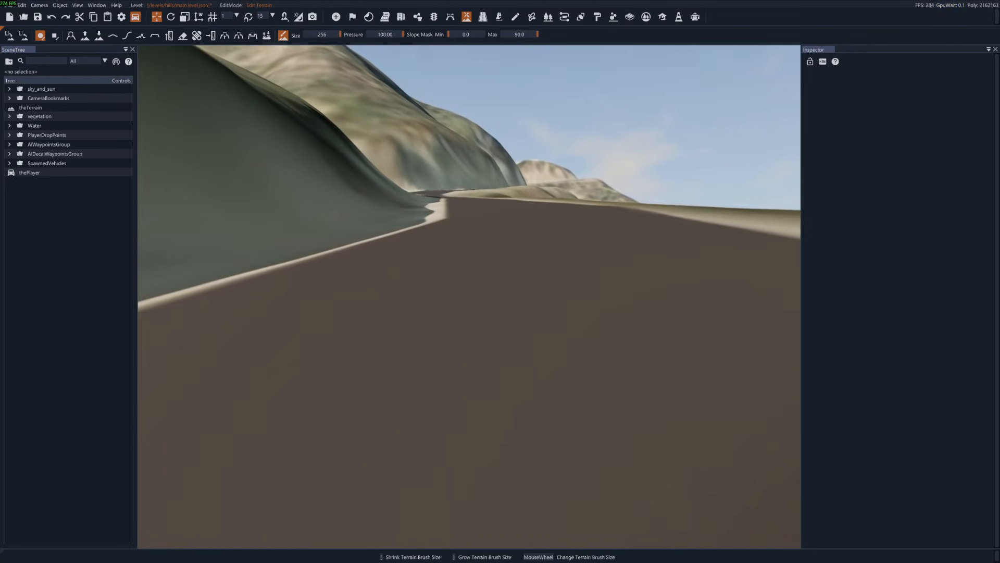
# Step: Save the Hills level and rebuild the terrain collision via Edit > Rebuild Collision
pyautogui.click(36, 16)
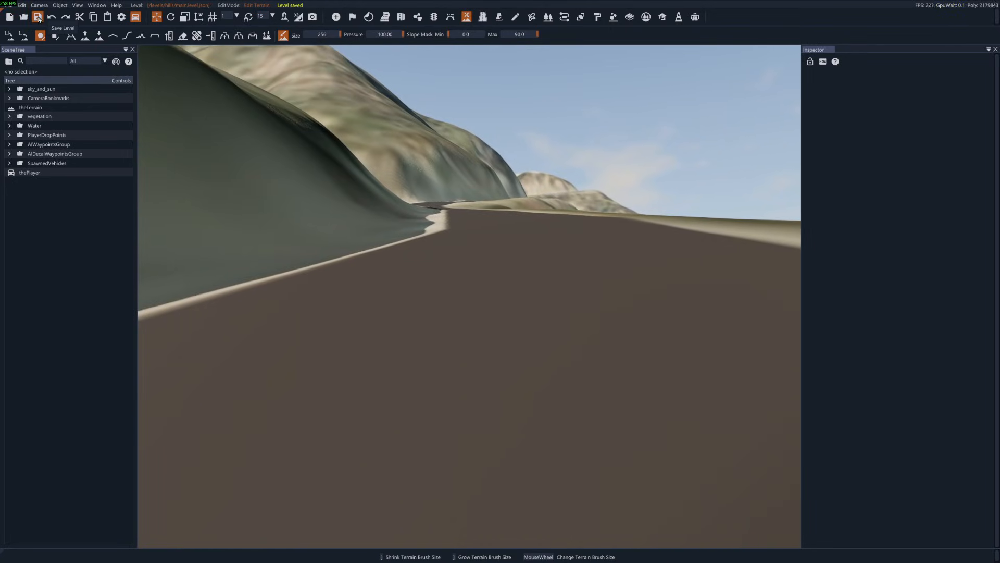
pyautogui.click(22, 6)
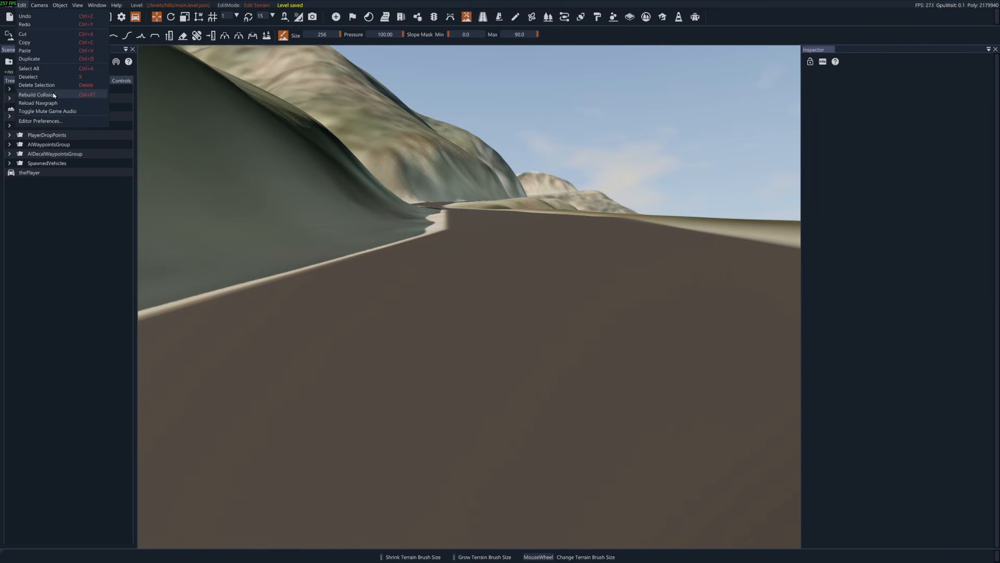
pyautogui.click(37, 94)
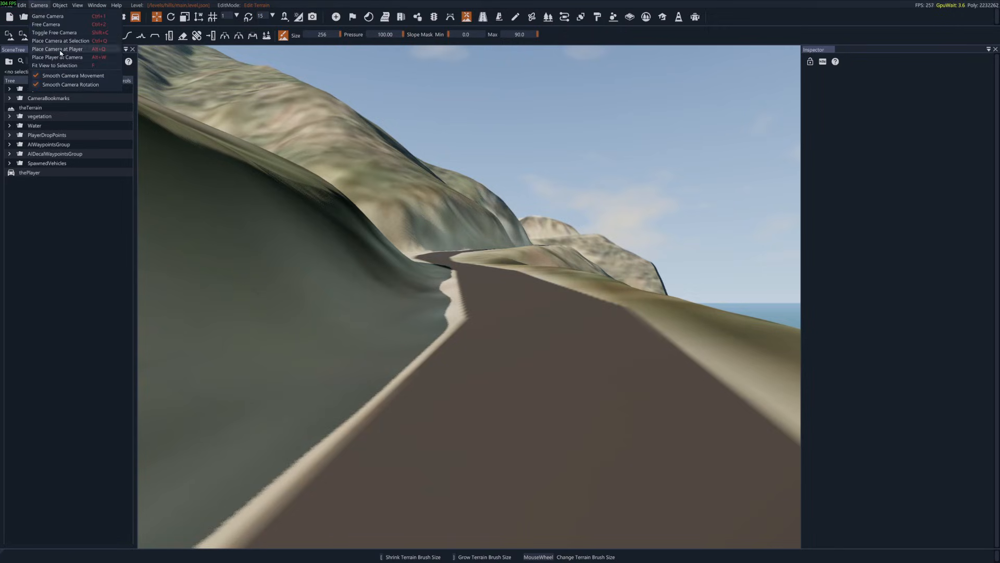
pyautogui.moveTo(57, 57)
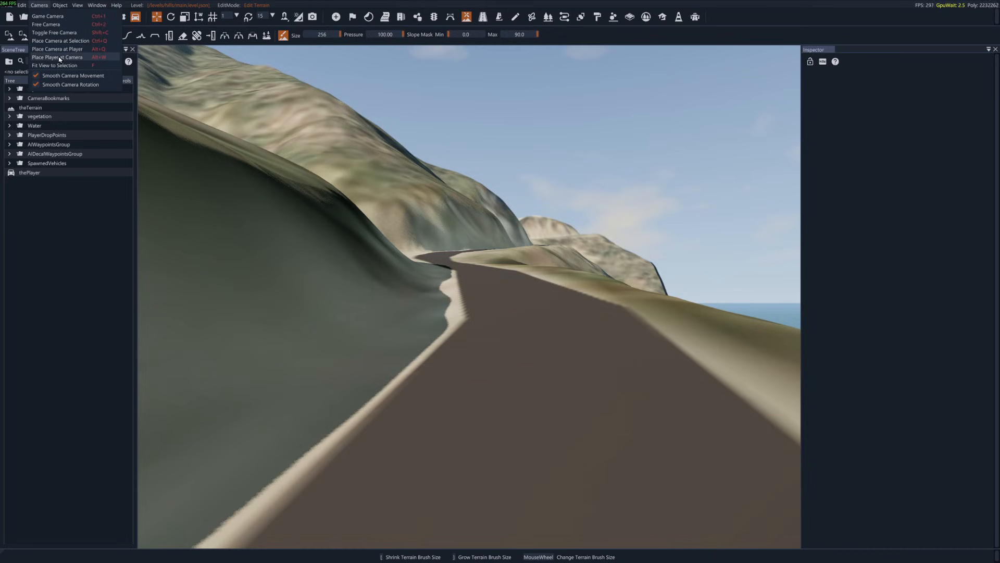
# Step: Place the player at the camera, recover the flipped buggy and drive the cliffside road
pyautogui.click(56, 56)
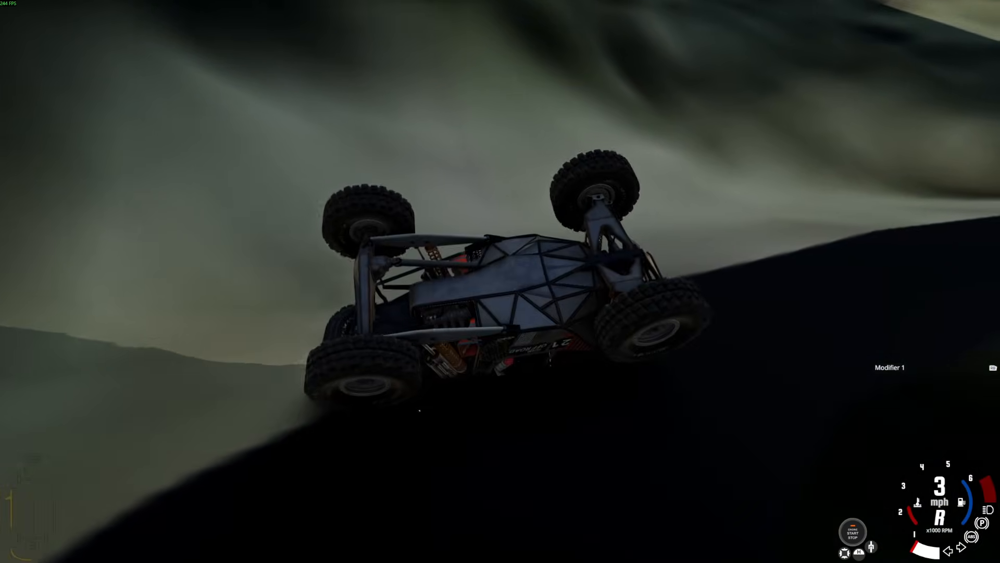
pyautogui.press('r')
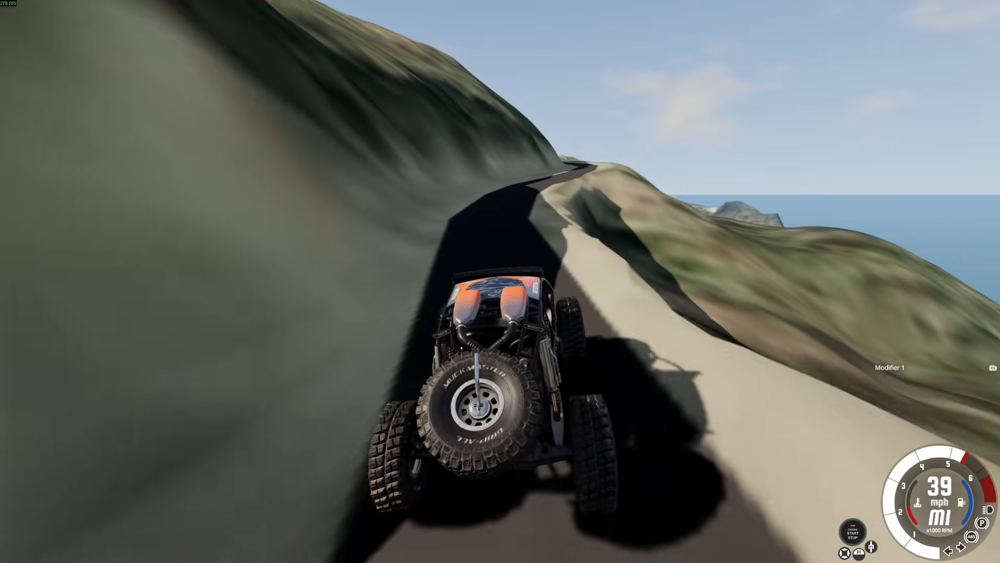
# Step: Drive the buggy onto the sandy dunes, then bring up the main menu with Escape
pyautogui.press('w')
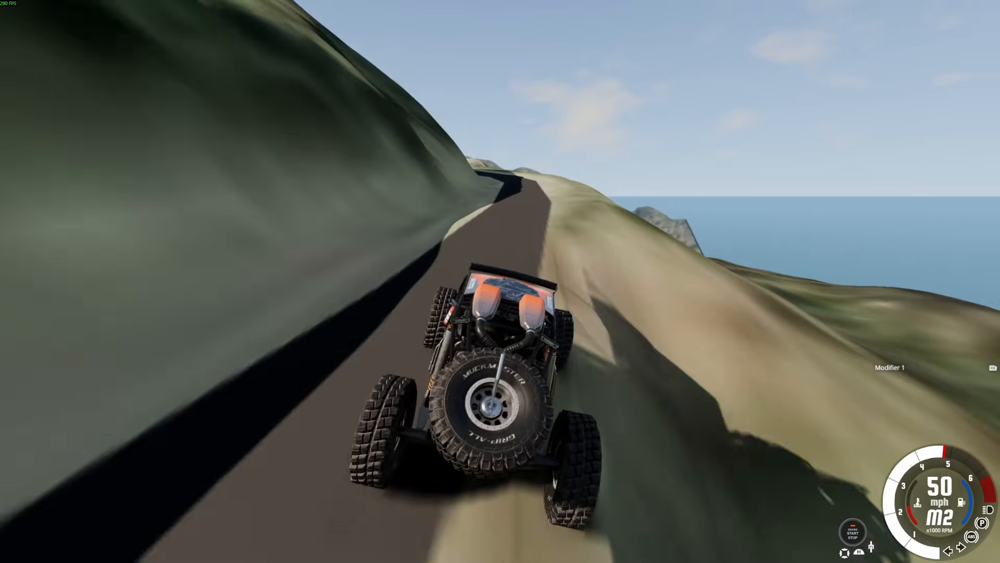
pyautogui.press('w')
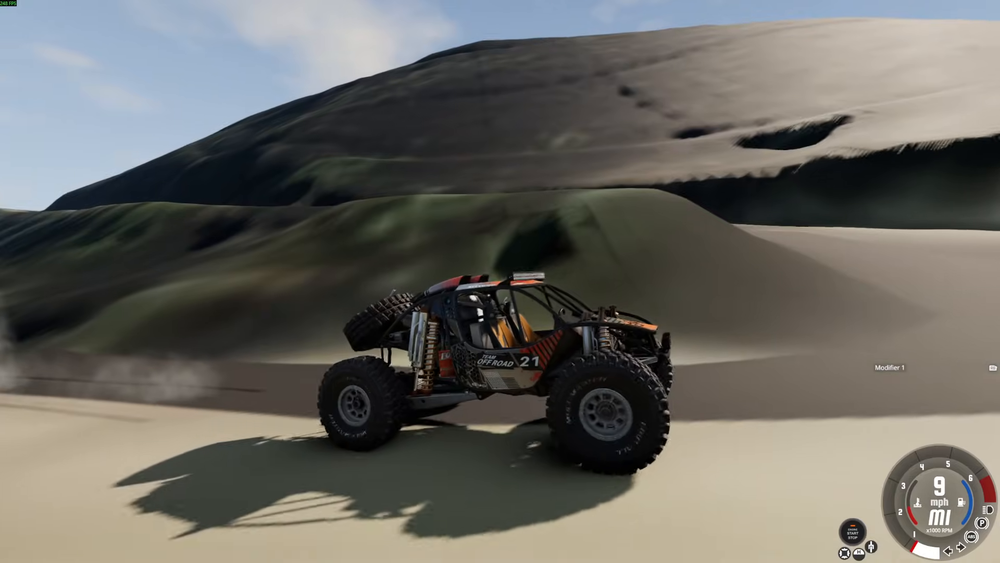
pyautogui.press('Escape')
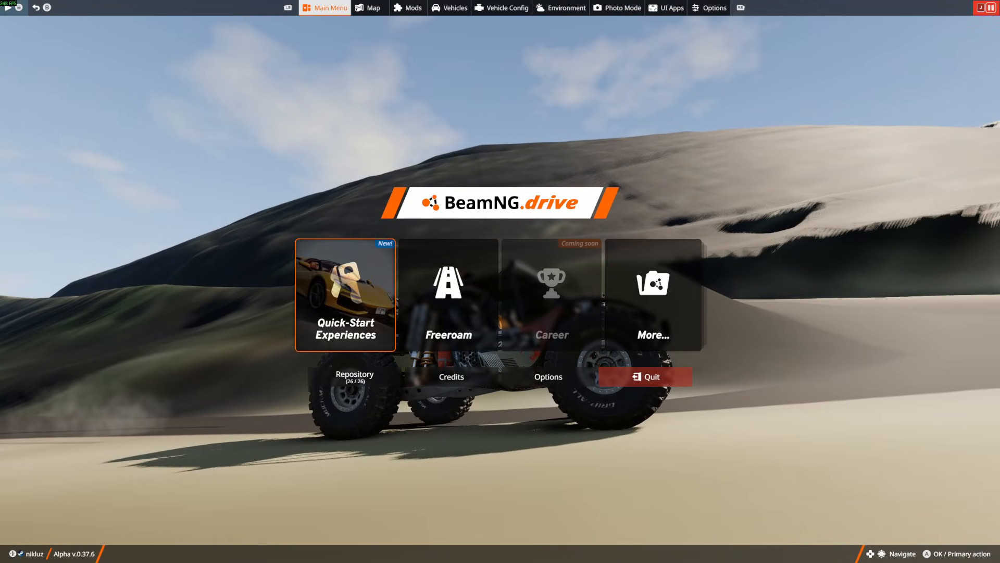